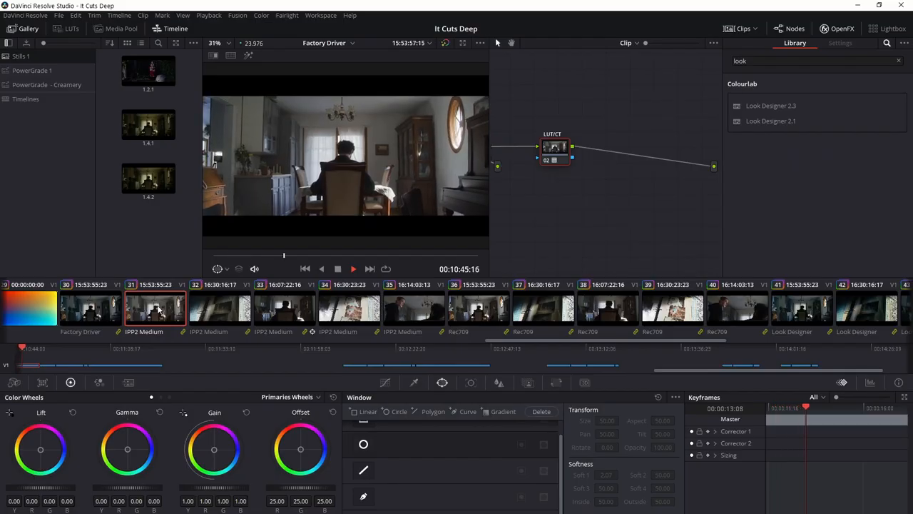
Step through the clip thumbnails to shot 35 of the woman and bearded man
{"action": "left_click", "coordinate": [353, 269]}
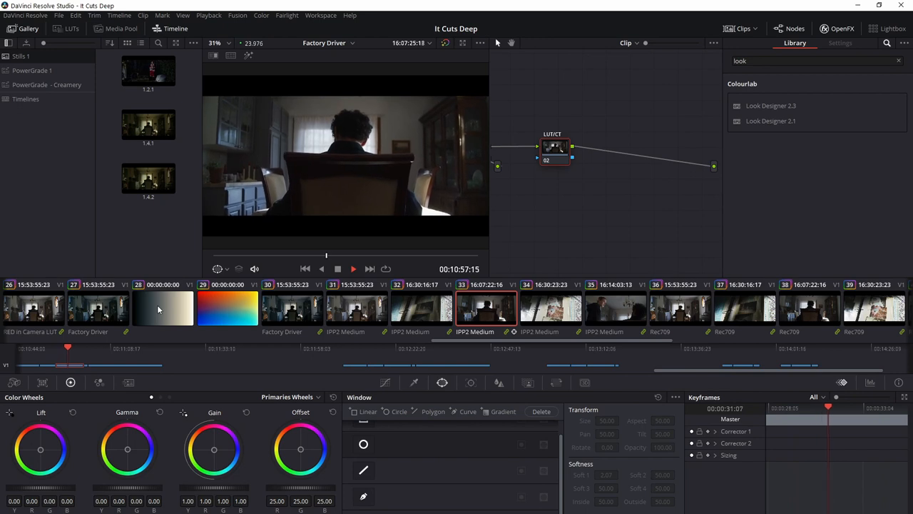
{"action": "left_click", "coordinate": [354, 269]}
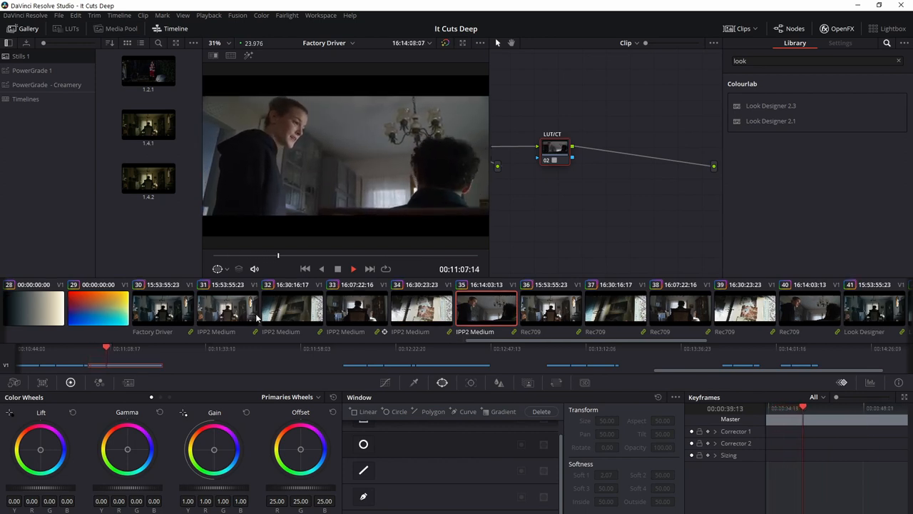
{"action": "left_click", "coordinate": [353, 269]}
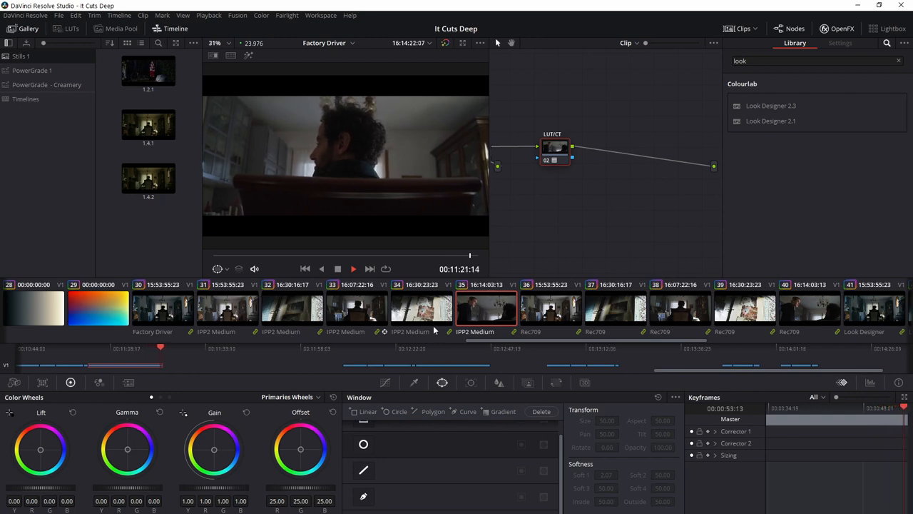
Compare the RED raw decode settings of shots 36 and 31
{"action": "left_click", "coordinate": [550, 308]}
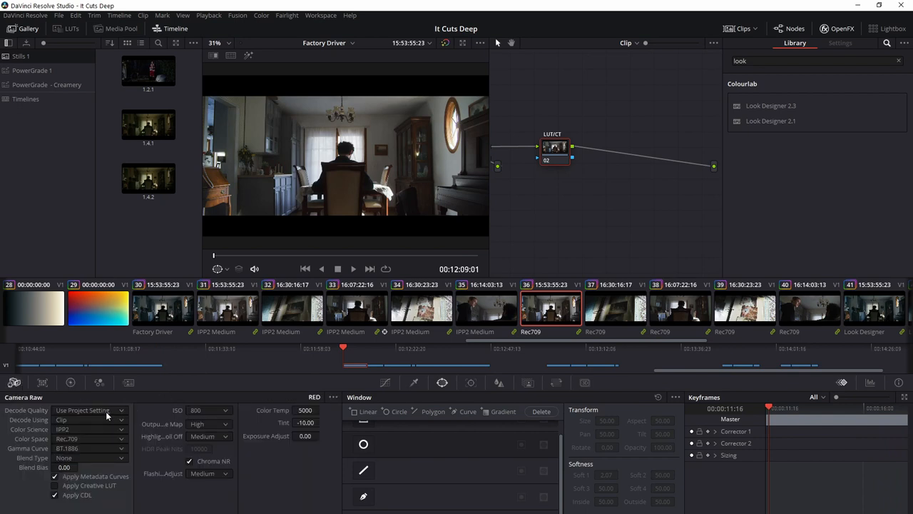
{"action": "mouse_move", "coordinate": [104, 428]}
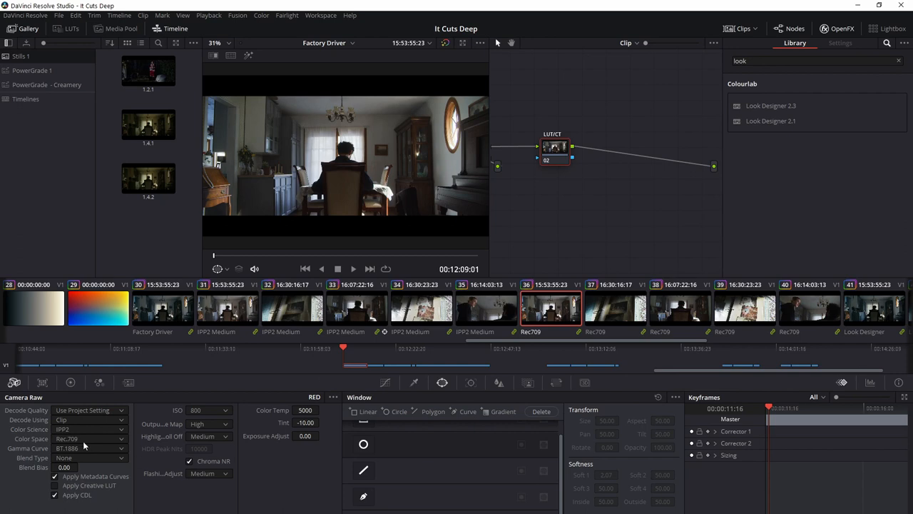
{"action": "mouse_move", "coordinate": [547, 323]}
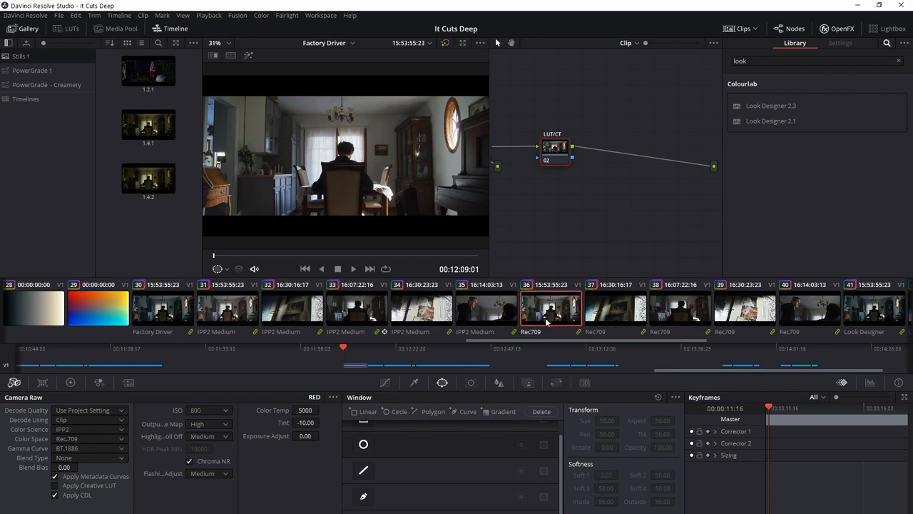
{"action": "left_click", "coordinate": [227, 308]}
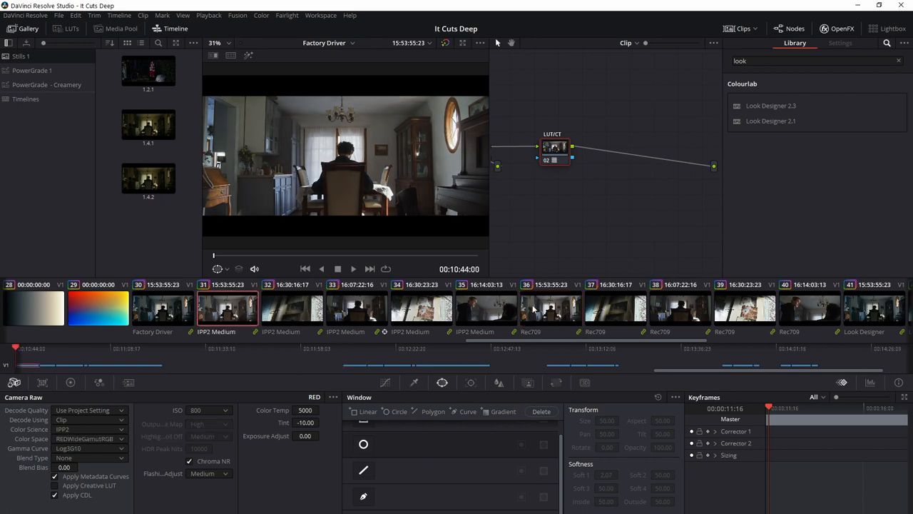
{"action": "left_click", "coordinate": [551, 308]}
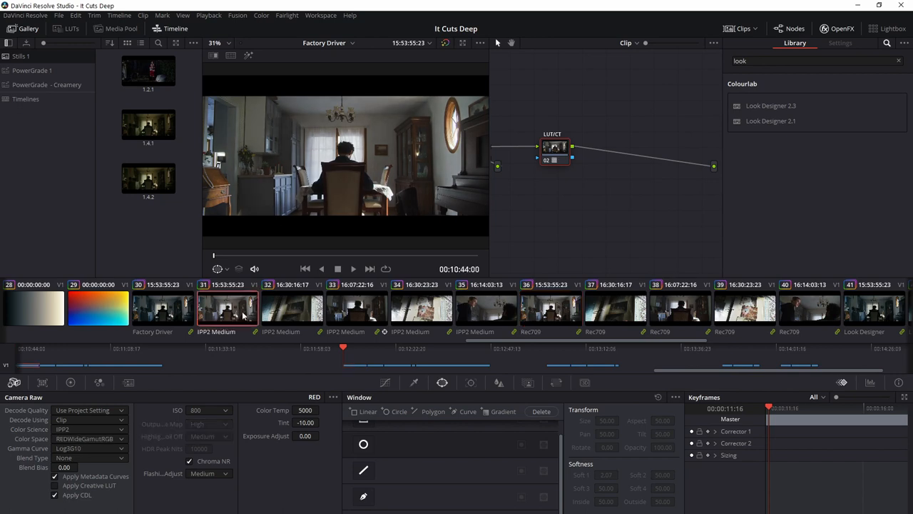
Return to shot 36, then load graded shot 41 to view its Look Designer settings
{"action": "left_click", "coordinate": [551, 309]}
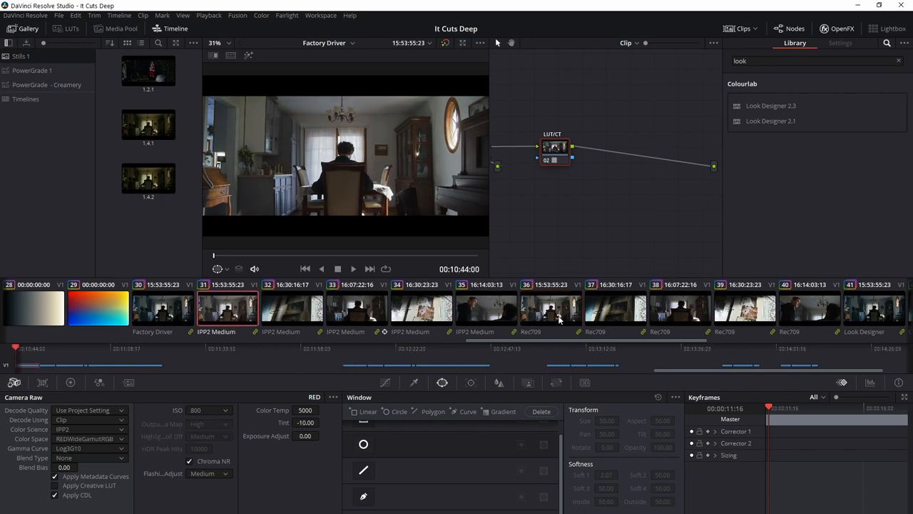
{"action": "left_click", "coordinate": [551, 308]}
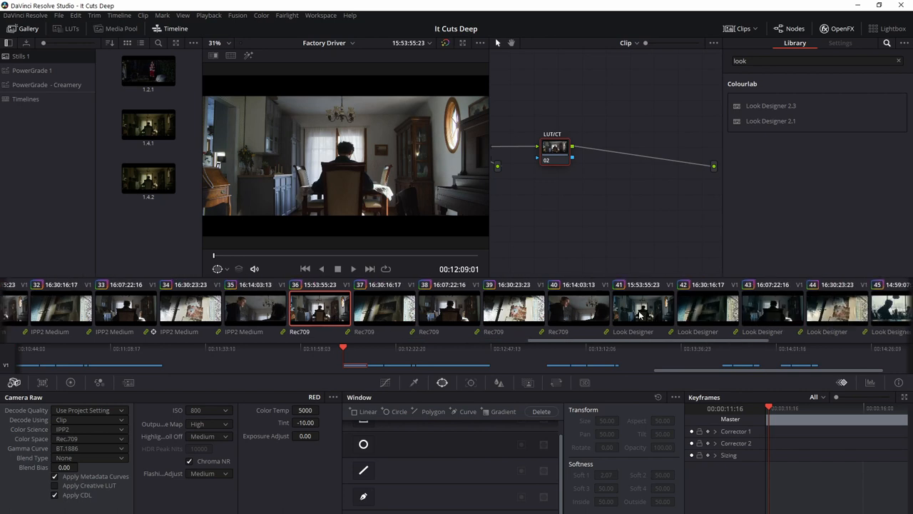
{"action": "mouse_move", "coordinate": [641, 315]}
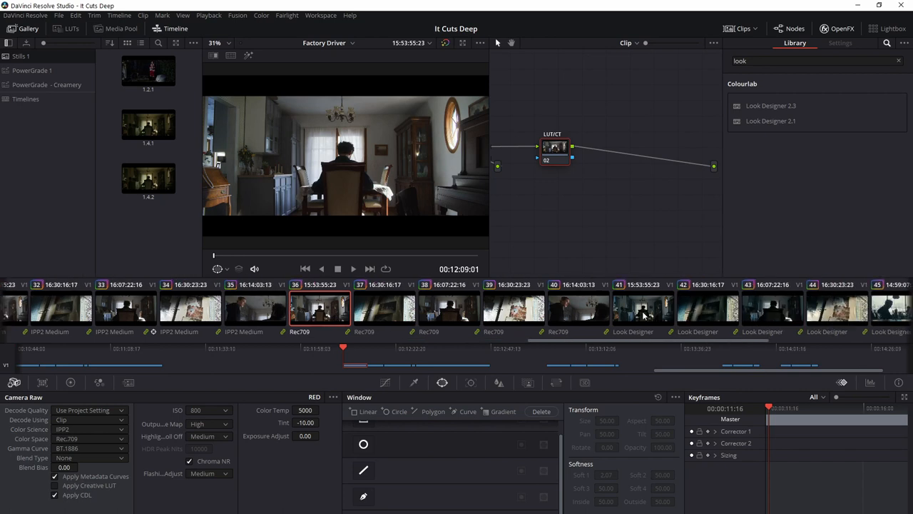
{"action": "left_click", "coordinate": [643, 307]}
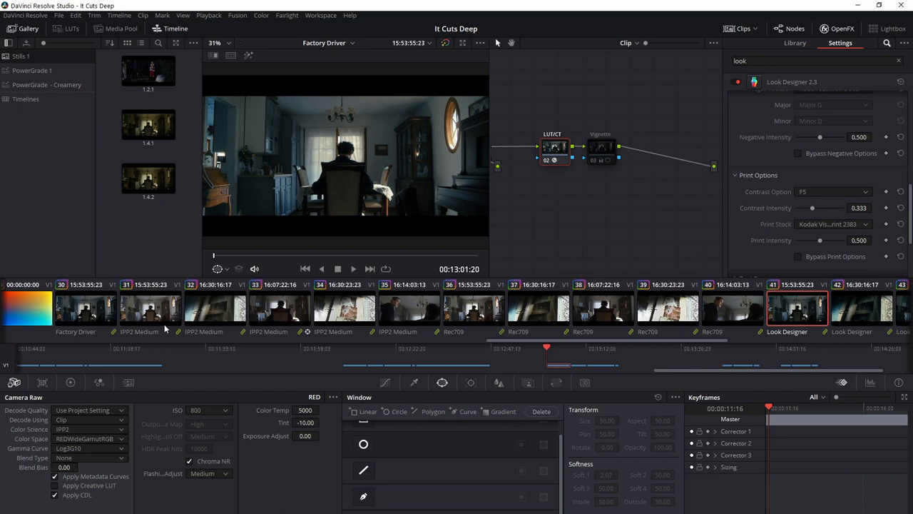
Switch between shots 31 and 41, restoring shot 31's raw ISO to 800
{"action": "left_click", "coordinate": [150, 307]}
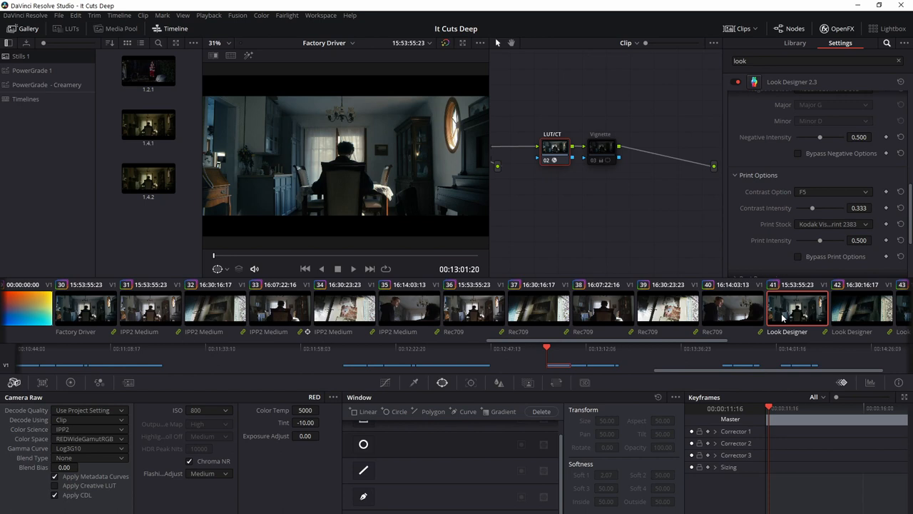
{"action": "left_click", "coordinate": [151, 307]}
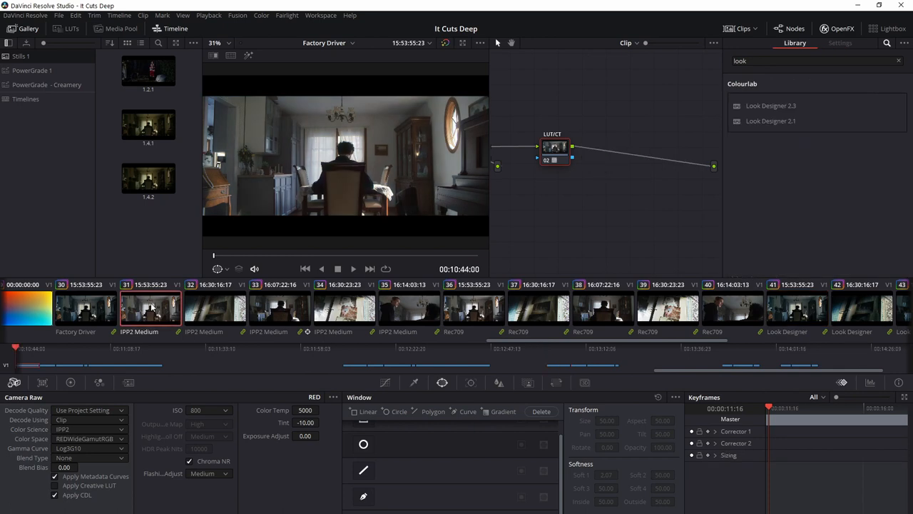
{"action": "mouse_move", "coordinate": [790, 318]}
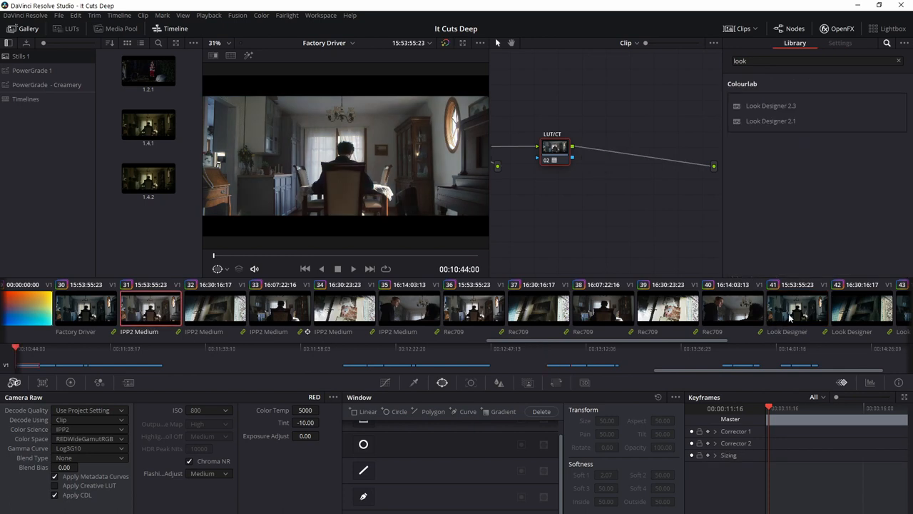
{"action": "left_click", "coordinate": [797, 307]}
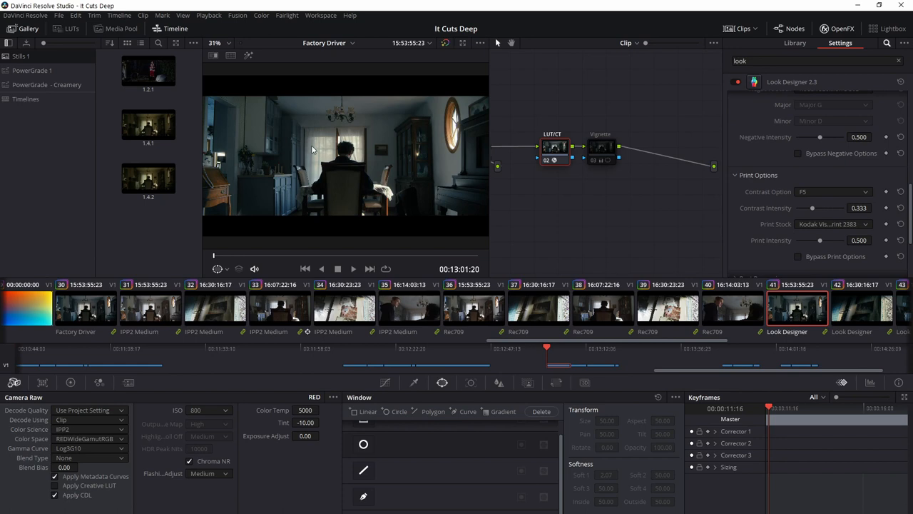
{"action": "mouse_move", "coordinate": [322, 170]}
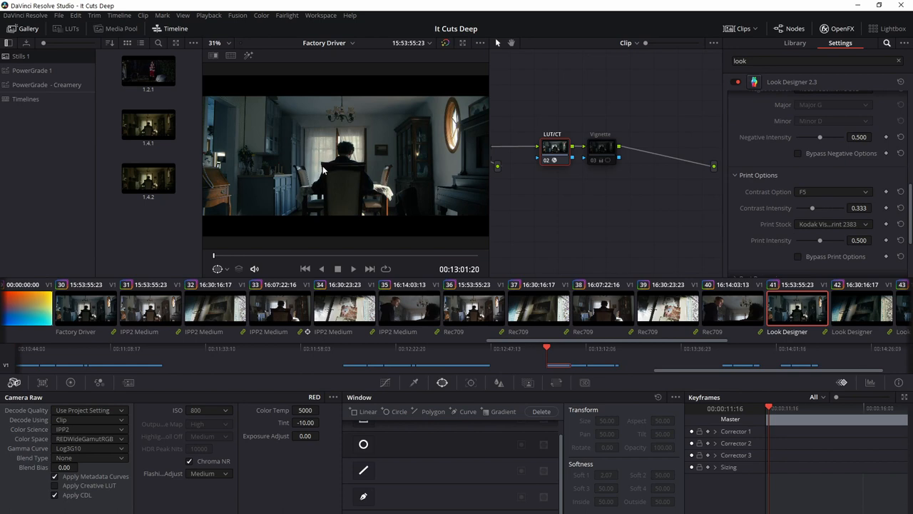
{"action": "mouse_move", "coordinate": [323, 169]}
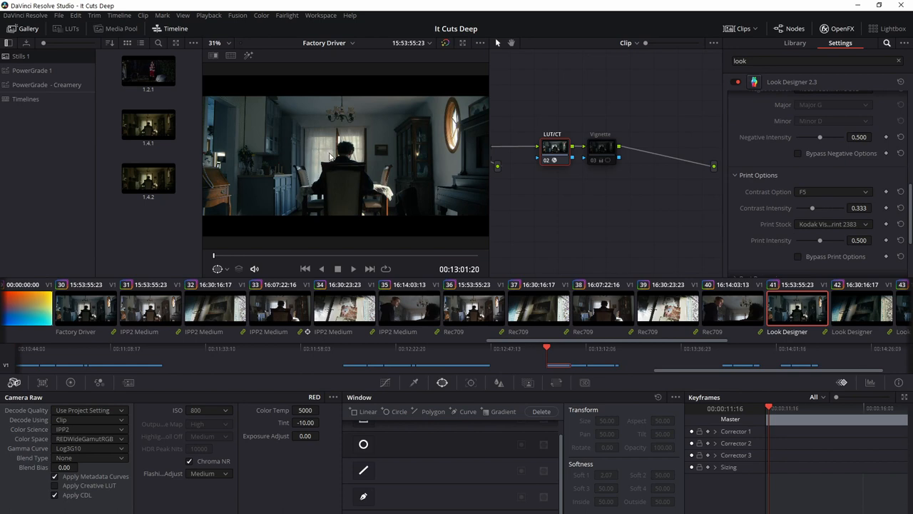
{"action": "mouse_move", "coordinate": [319, 158]}
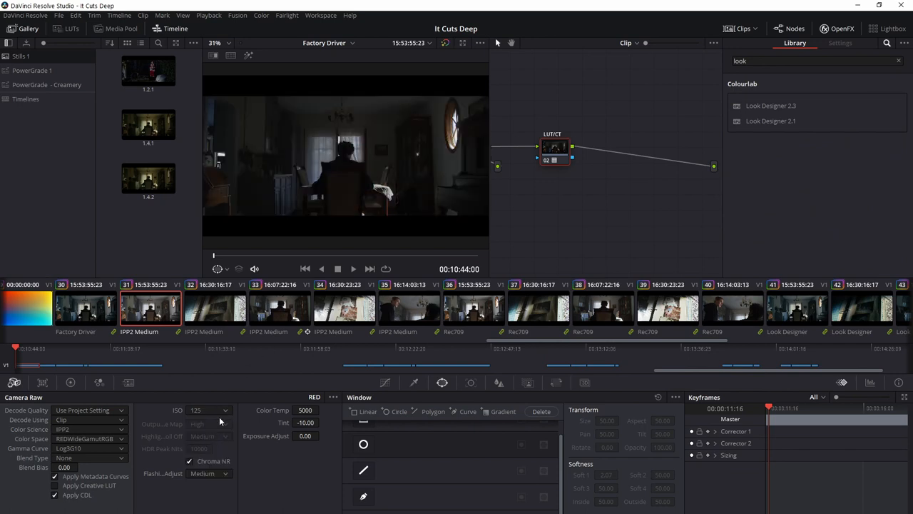
{"action": "left_click", "coordinate": [209, 410]}
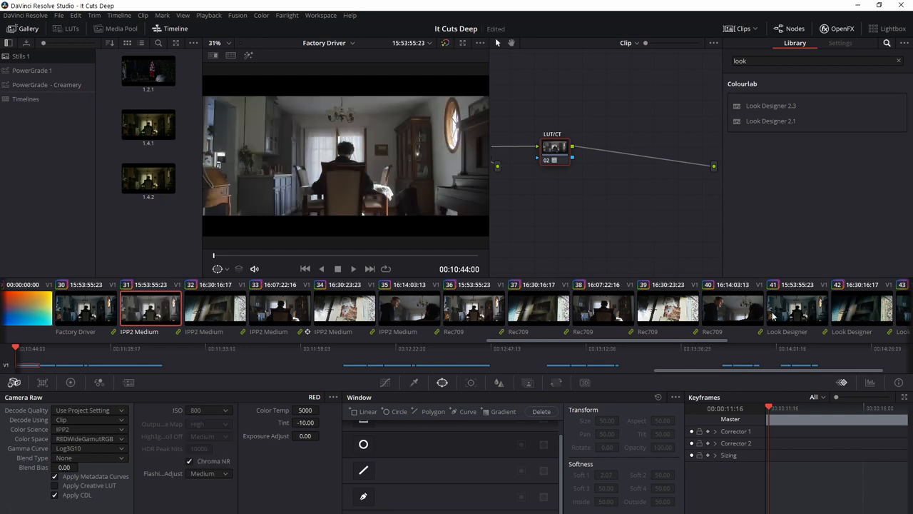
Select shot 41 and remove Look Designer from its LUT/CT node
{"action": "left_click", "coordinate": [797, 308]}
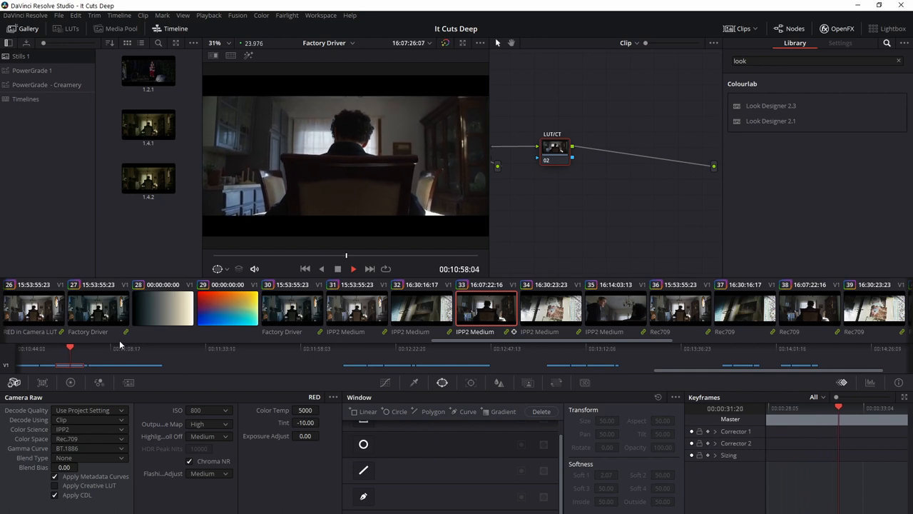
{"action": "left_click", "coordinate": [353, 269]}
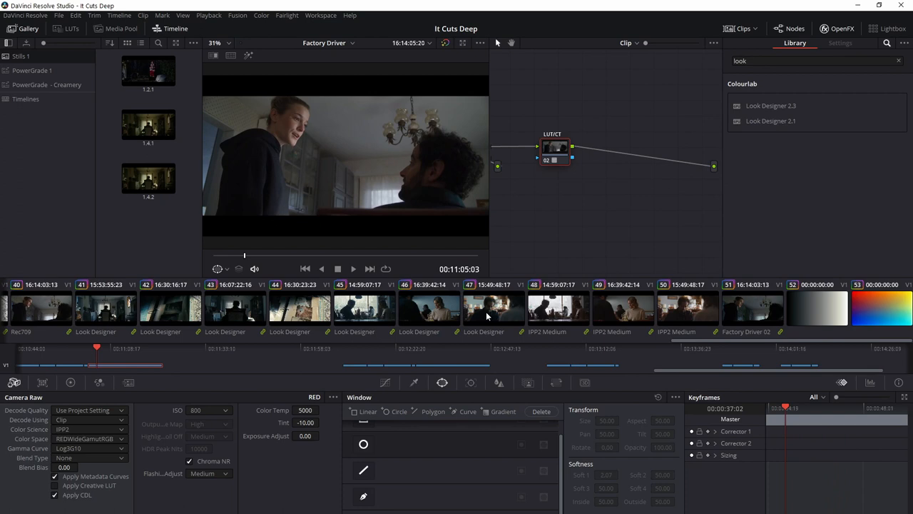
{"action": "mouse_move", "coordinate": [508, 311]}
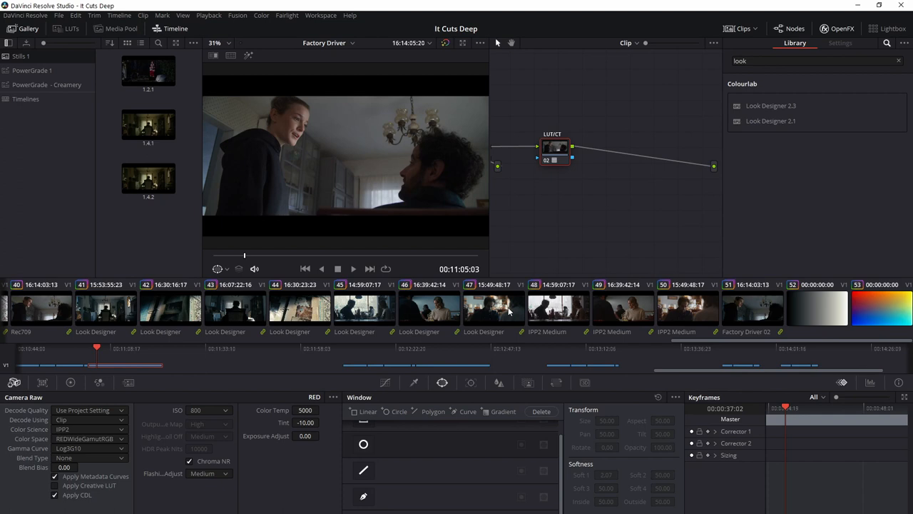
{"action": "mouse_move", "coordinate": [240, 314]}
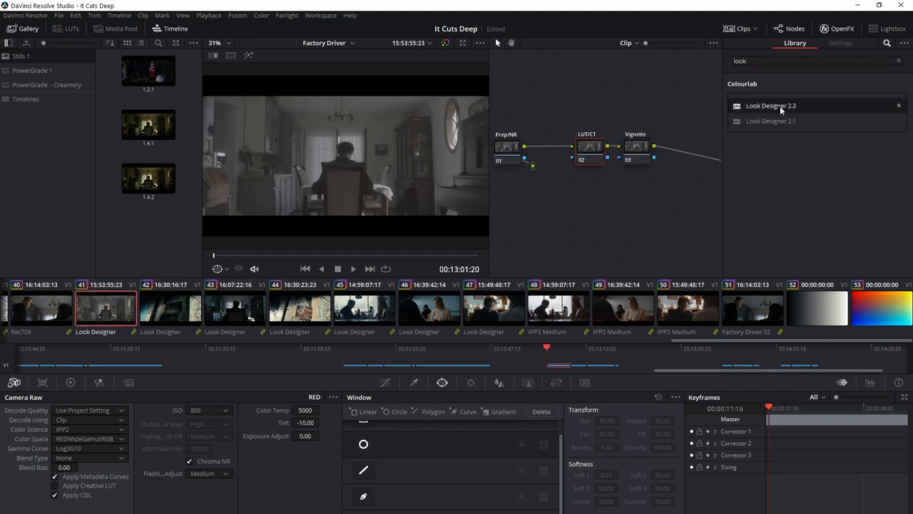
Add Look Designer 2.3 with a RED IPP2 WGRGB Log3G10 input profile
{"action": "left_click", "coordinate": [840, 42]}
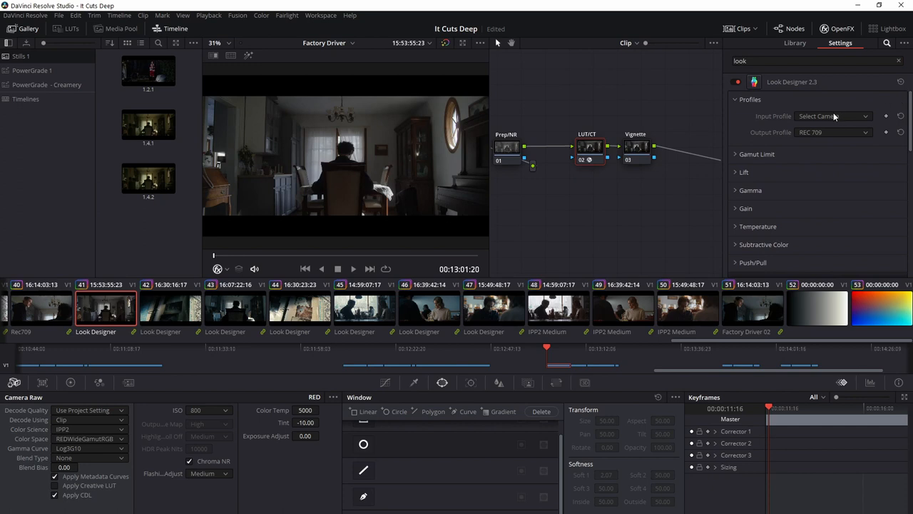
{"action": "left_click", "coordinate": [832, 115]}
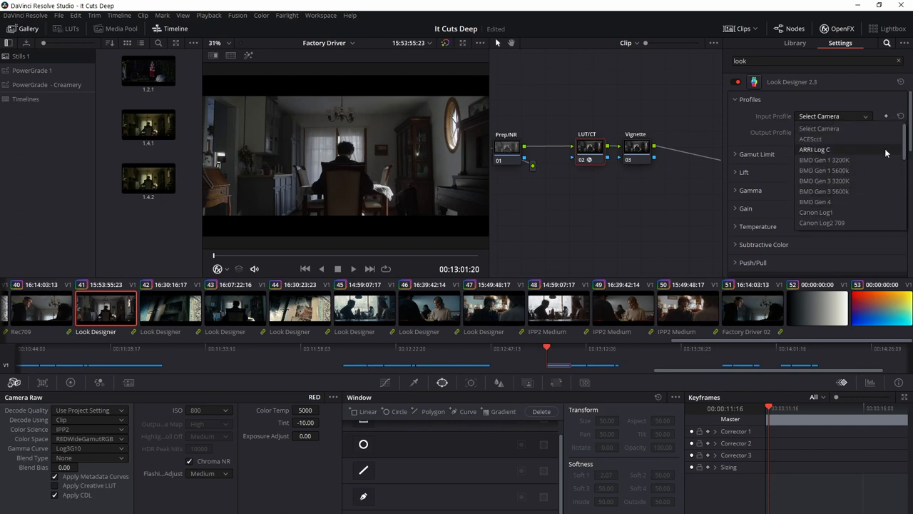
{"action": "scroll", "scroll_direction": "down", "scroll_amount": 3}
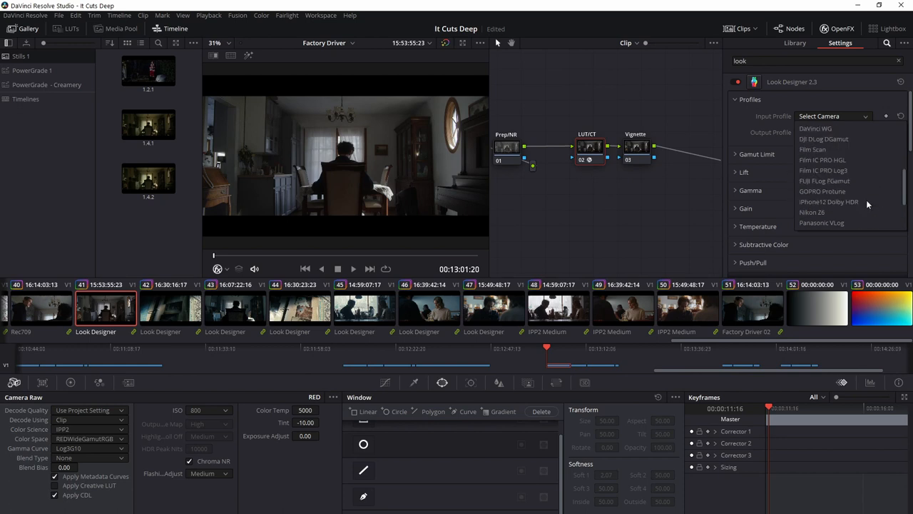
{"action": "scroll", "scroll_direction": "down", "scroll_amount": 3}
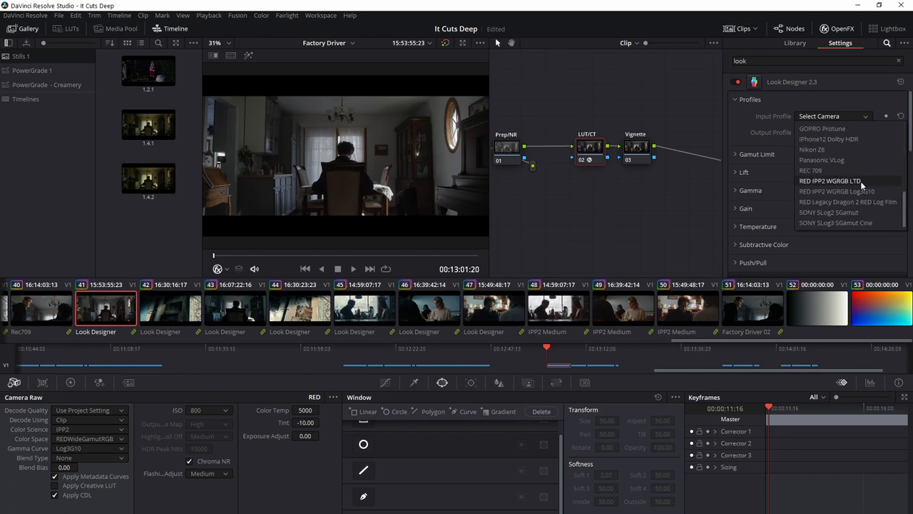
{"action": "mouse_move", "coordinate": [856, 191]}
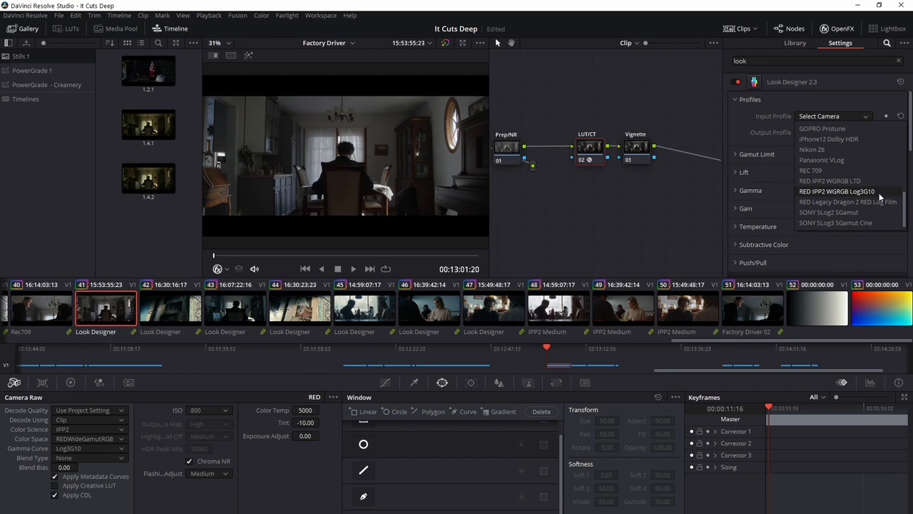
{"action": "left_click", "coordinate": [837, 192]}
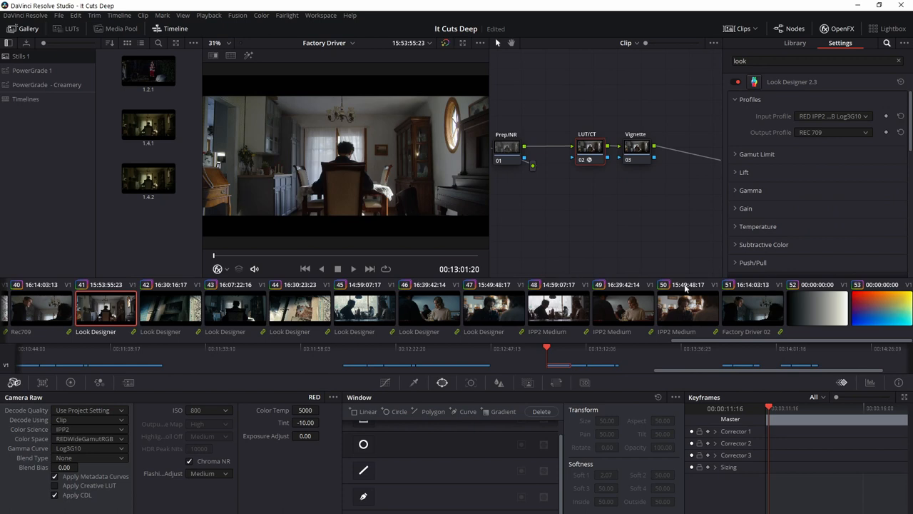
{"action": "mouse_move", "coordinate": [809, 151]}
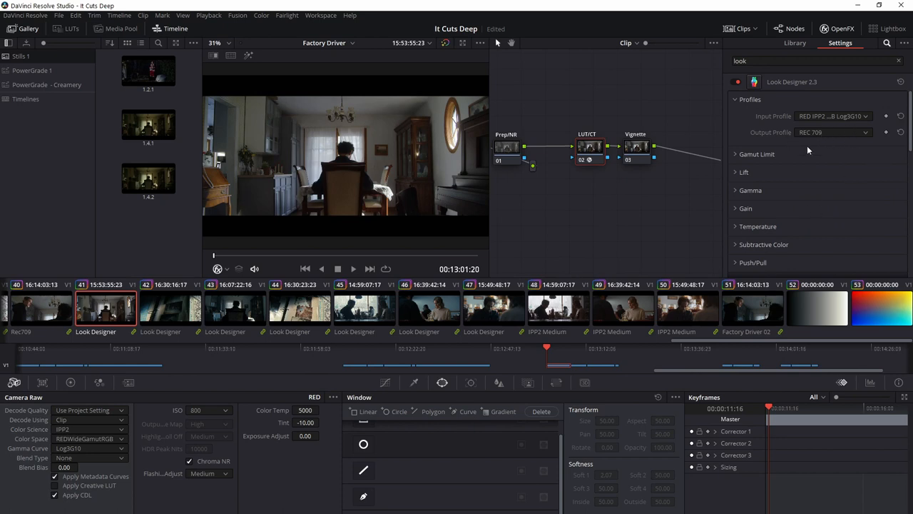
{"action": "scroll", "scroll_direction": "down", "scroll_amount": 3}
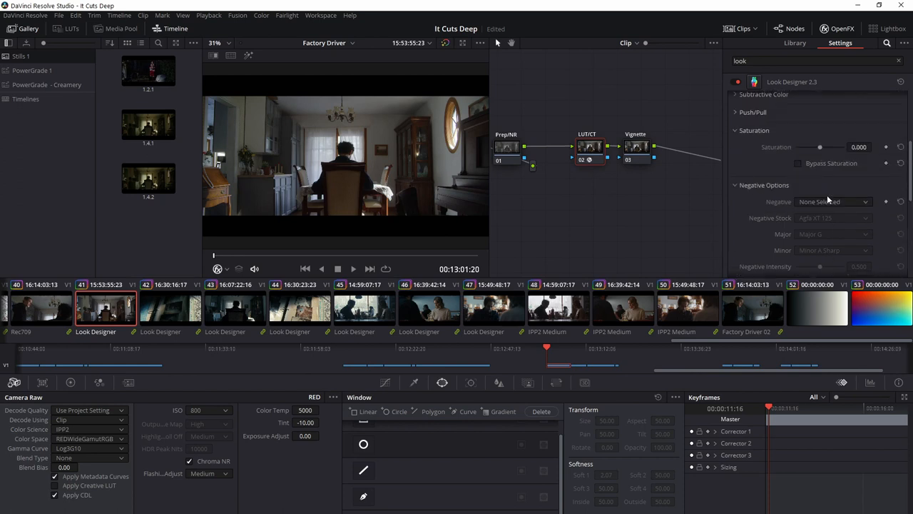
Try the Major and Minor key negative modes, then settle on Negative Stock
{"action": "scroll", "scroll_direction": "down", "scroll_amount": 3}
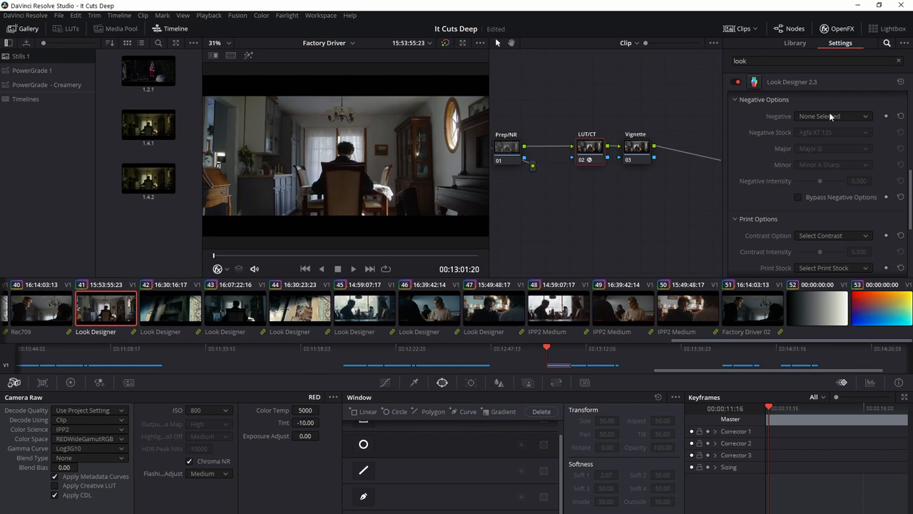
{"action": "left_click", "coordinate": [833, 116]}
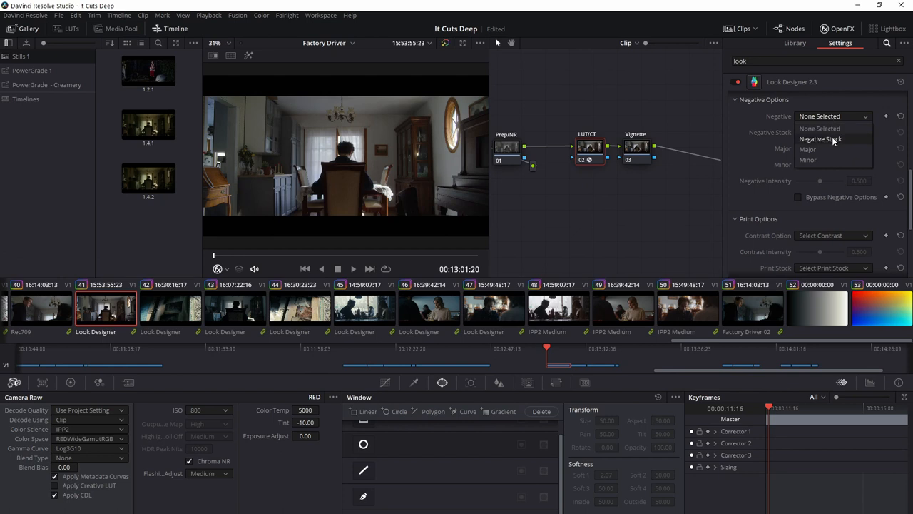
{"action": "left_click", "coordinate": [821, 140]}
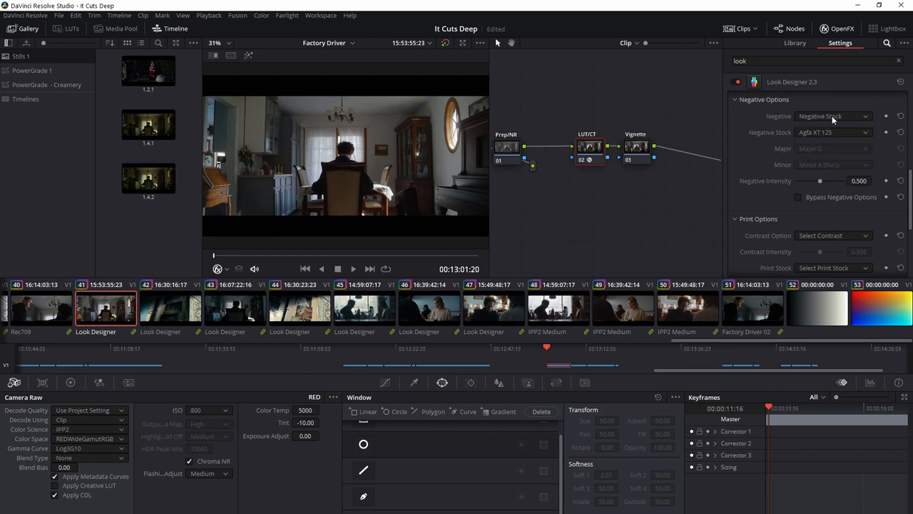
{"action": "left_click", "coordinate": [833, 116]}
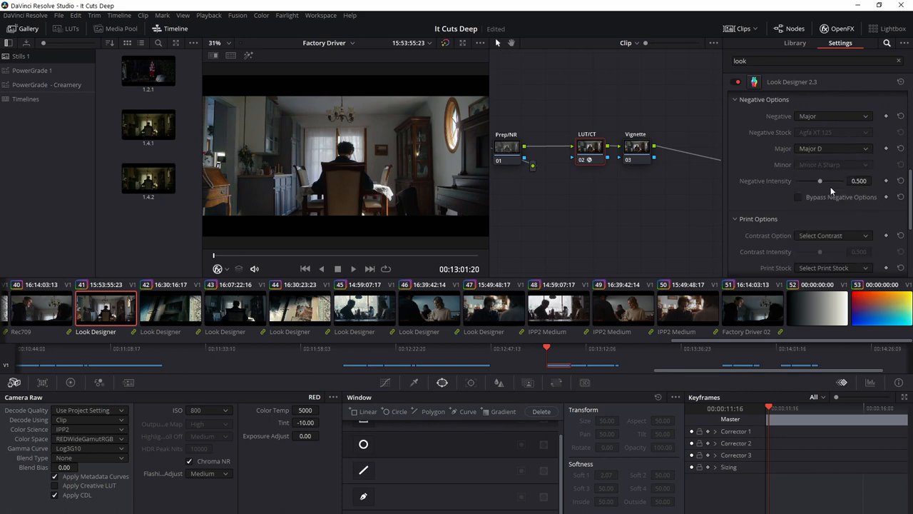
{"action": "left_click", "coordinate": [834, 115]}
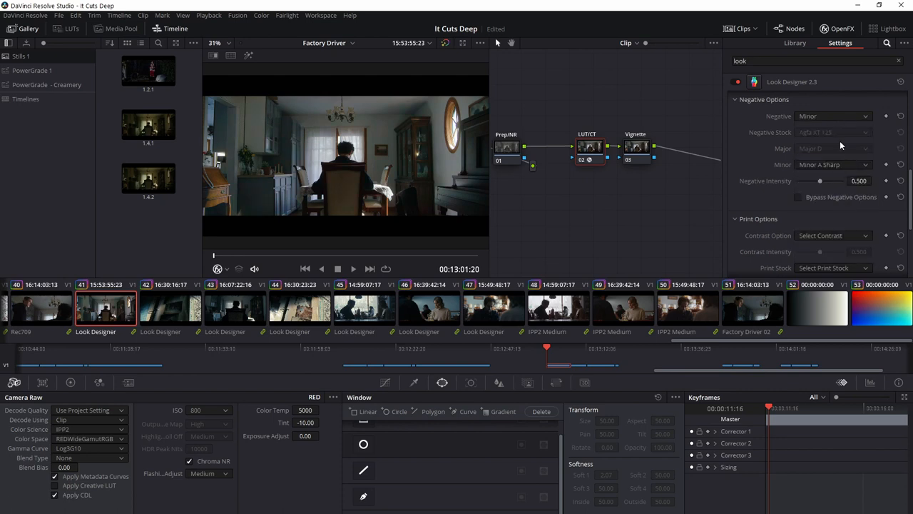
{"action": "left_click", "coordinate": [833, 115]}
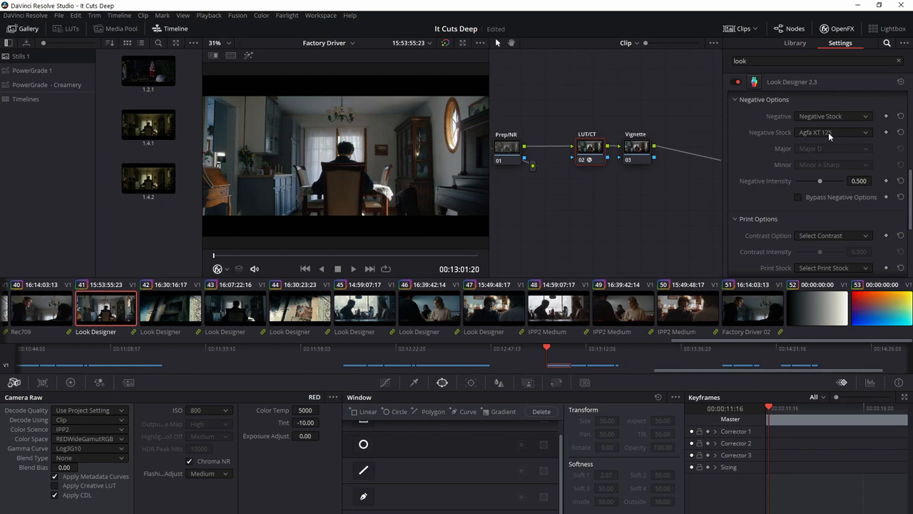
Choose Kodak 5203 Vision 3 50D as the negative stock
{"action": "left_click", "coordinate": [833, 132]}
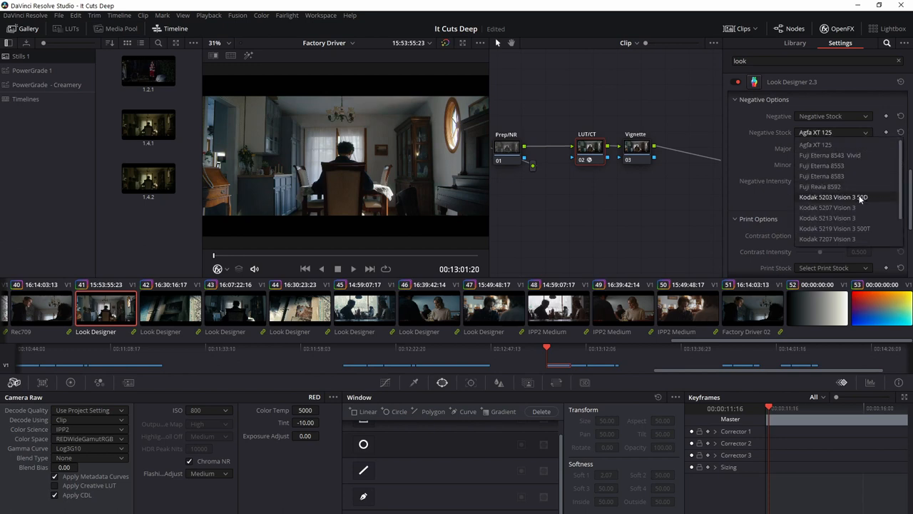
{"action": "mouse_move", "coordinate": [875, 201]}
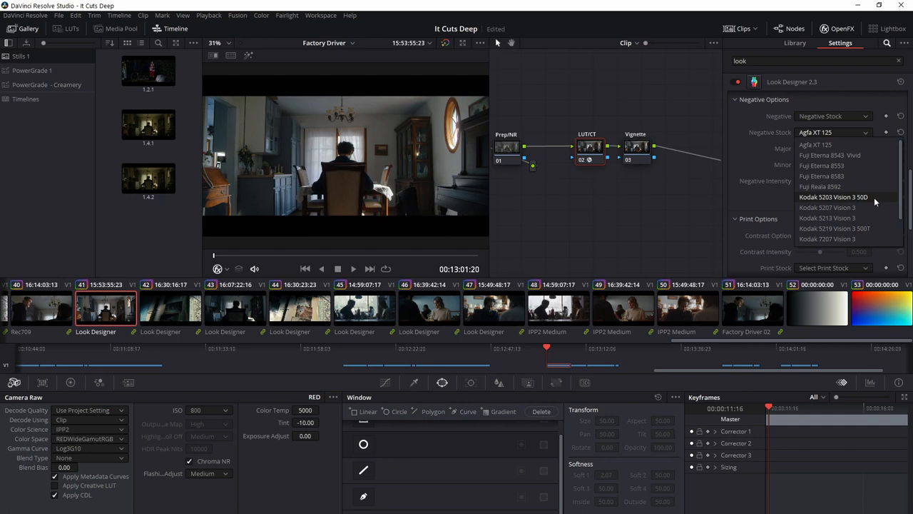
{"action": "left_click", "coordinate": [833, 197]}
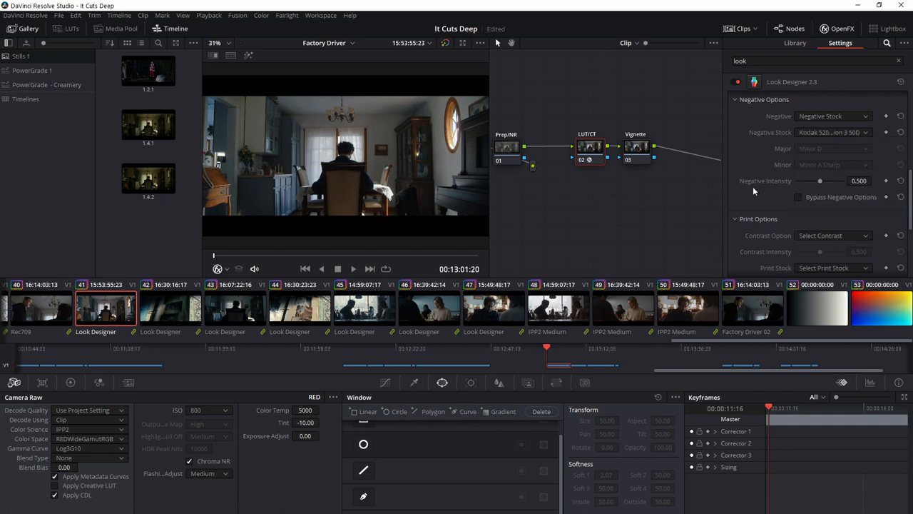
{"action": "mouse_move", "coordinate": [386, 202]}
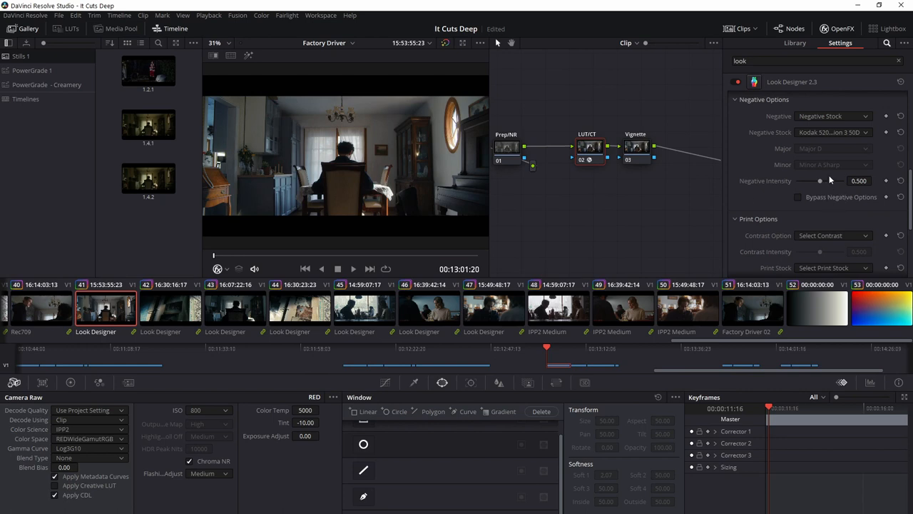
{"action": "mouse_move", "coordinate": [884, 172]}
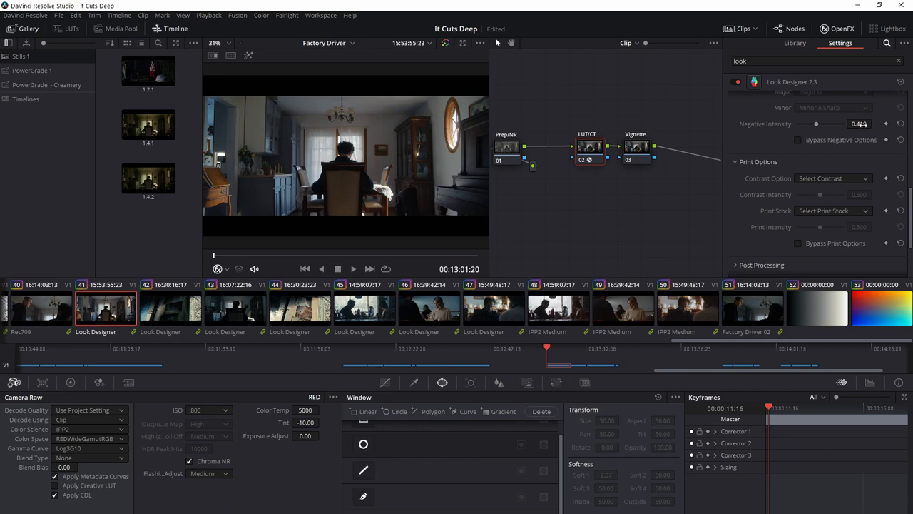
{"action": "scroll", "scroll_direction": "down", "scroll_amount": 3}
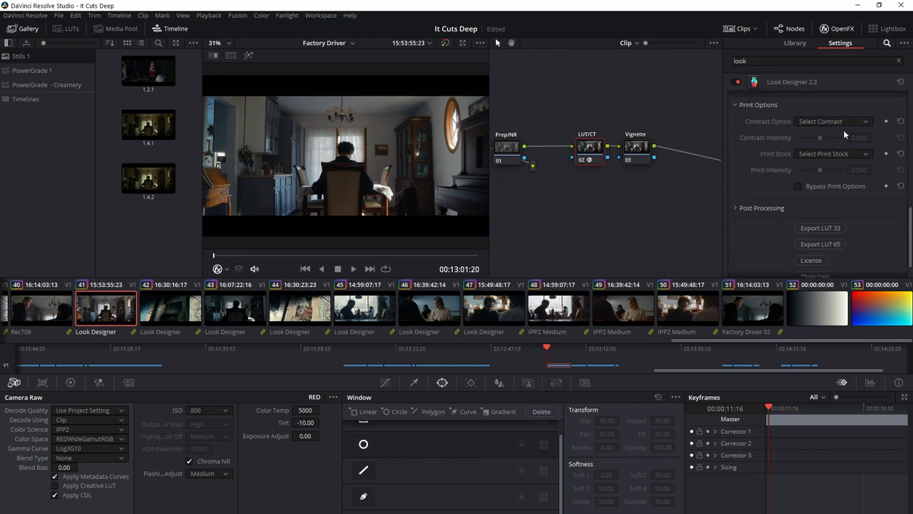
Set print contrast to F5 with contrast intensity 0.331
{"action": "left_click", "coordinate": [833, 120]}
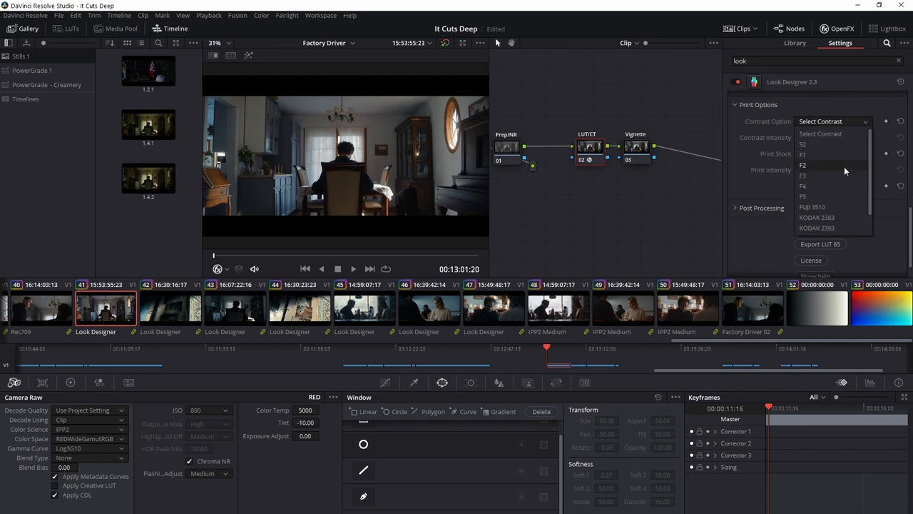
{"action": "mouse_move", "coordinate": [845, 196]}
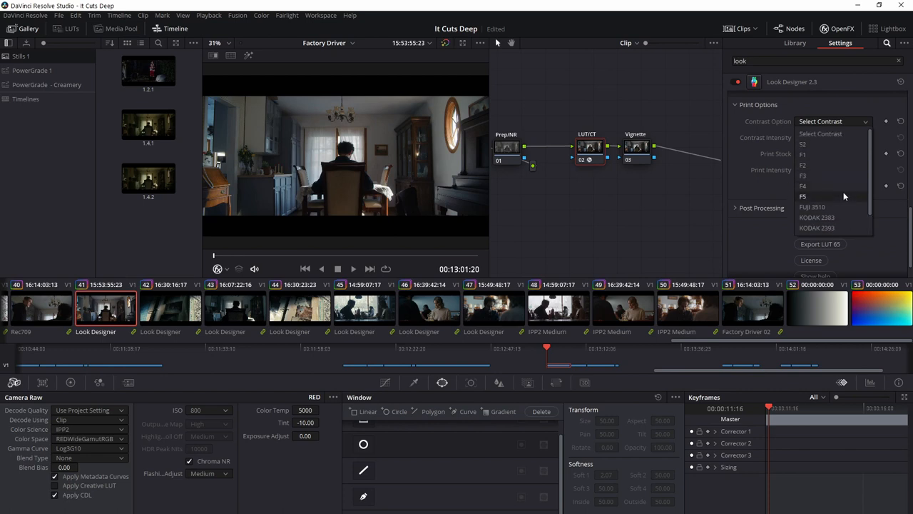
{"action": "left_click", "coordinate": [802, 196]}
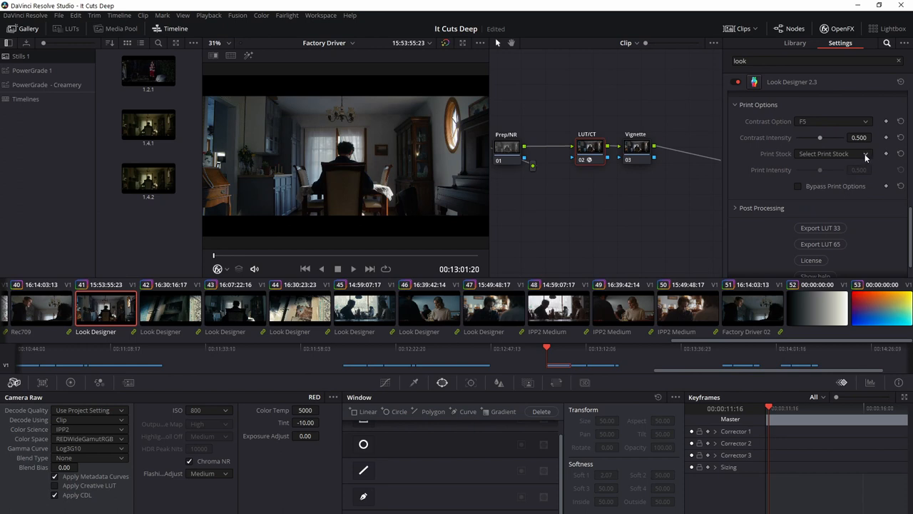
{"action": "left_click_drag", "start_coordinate": [820, 137], "coordinate": [801, 137]}
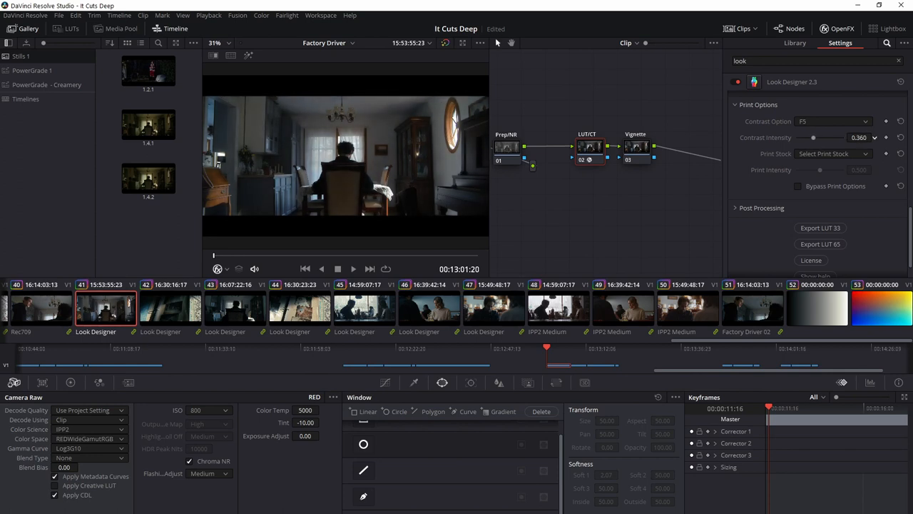
{"action": "left_click_drag", "start_coordinate": [821, 137], "coordinate": [812, 137]}
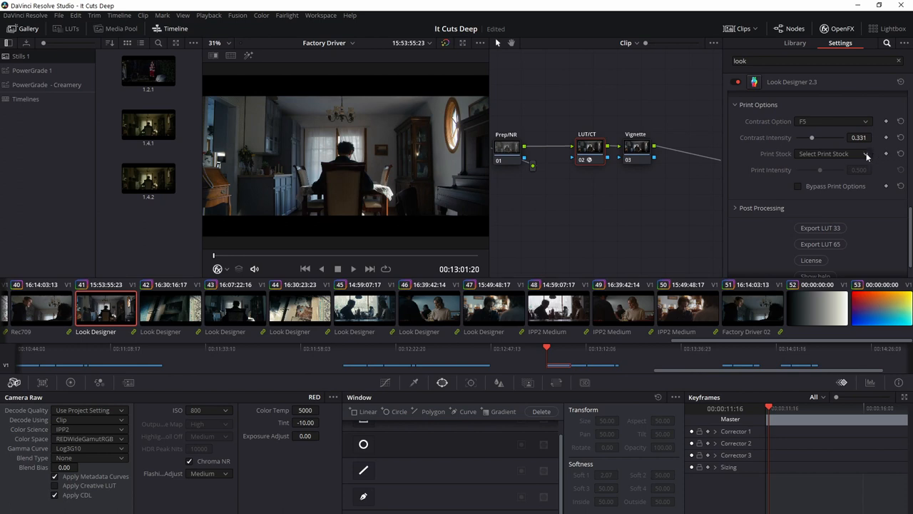
Use Kodak Vision Color Print 2393 print stock at intensity 0.379
{"action": "left_click", "coordinate": [833, 153]}
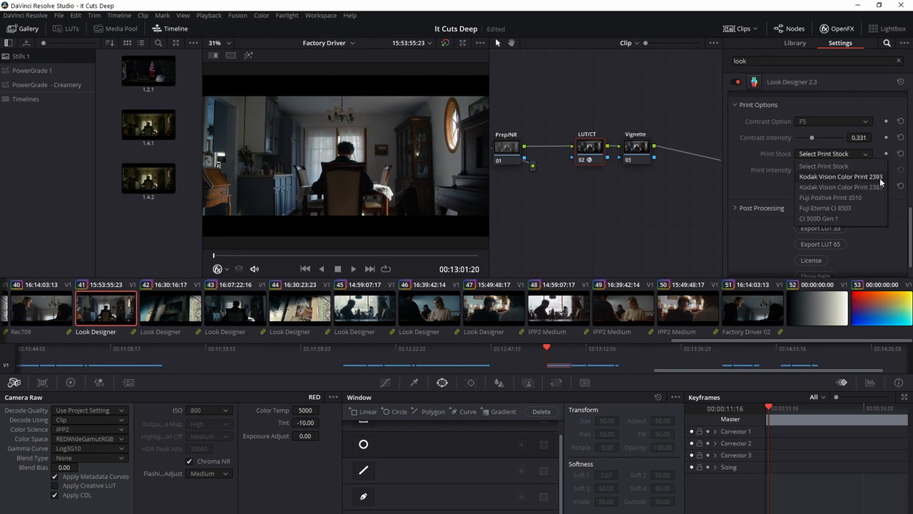
{"action": "left_click", "coordinate": [840, 176]}
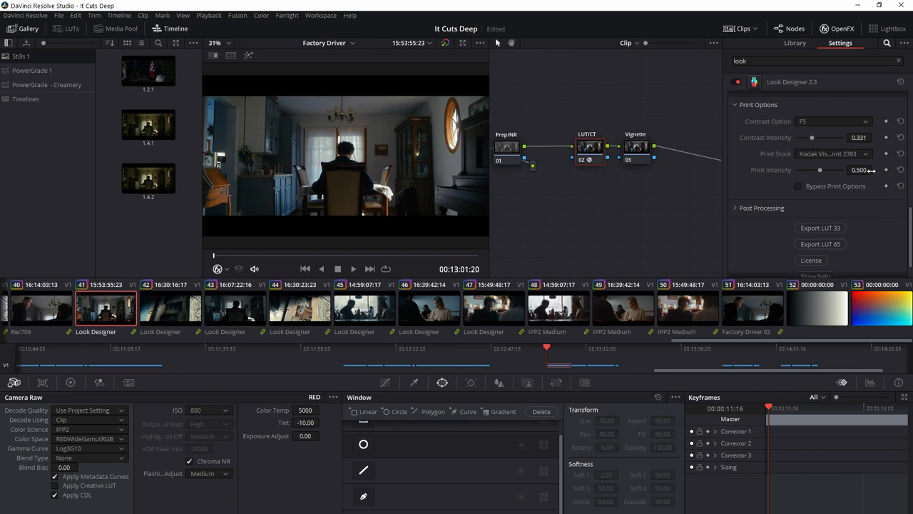
{"action": "left_click_drag", "start_coordinate": [821, 169], "coordinate": [815, 170]}
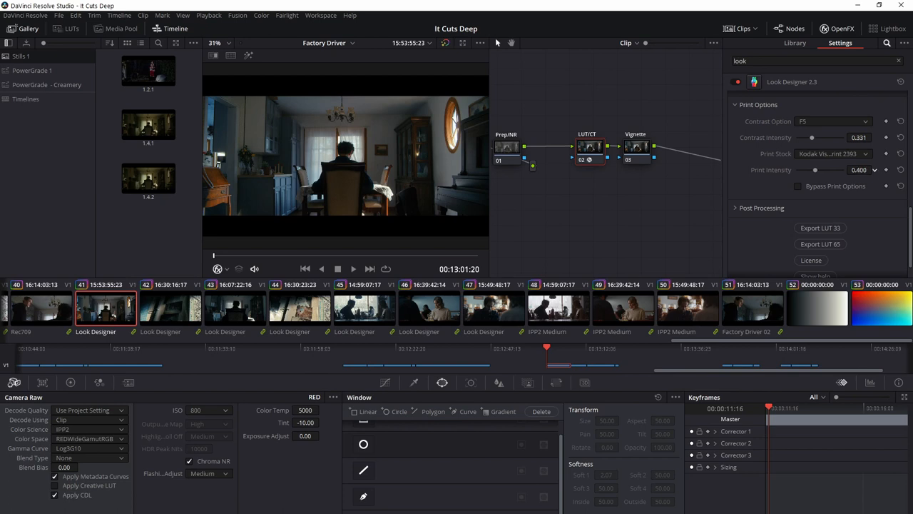
{"action": "left_click_drag", "start_coordinate": [815, 170], "coordinate": [809, 170]}
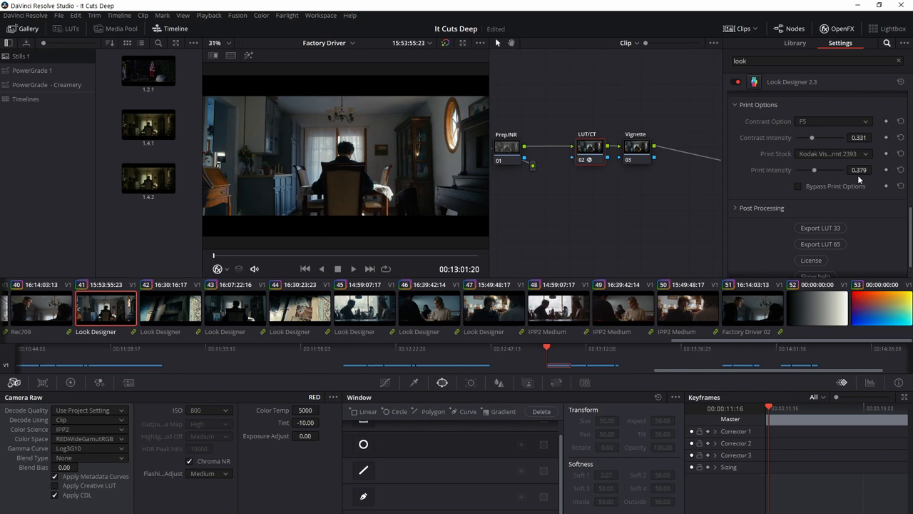
{"action": "scroll", "scroll_direction": "down", "scroll_amount": 3}
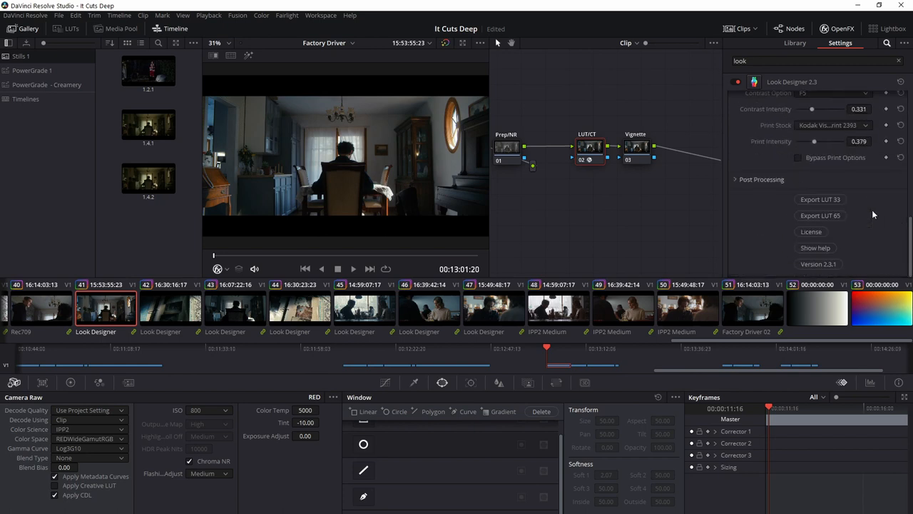
Lower the Look Designer saturation to -0.076
{"action": "scroll", "scroll_direction": "down", "scroll_amount": 3}
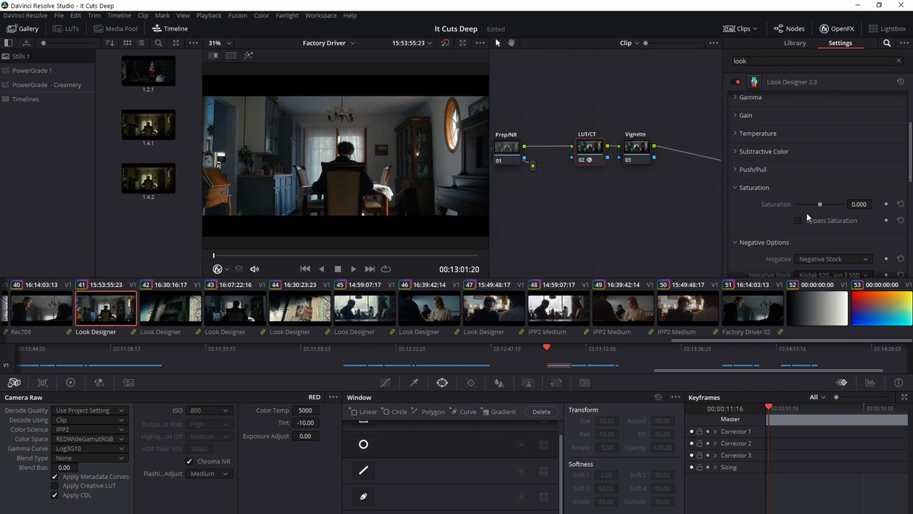
{"action": "left_click_drag", "start_coordinate": [820, 204], "coordinate": [819, 204]}
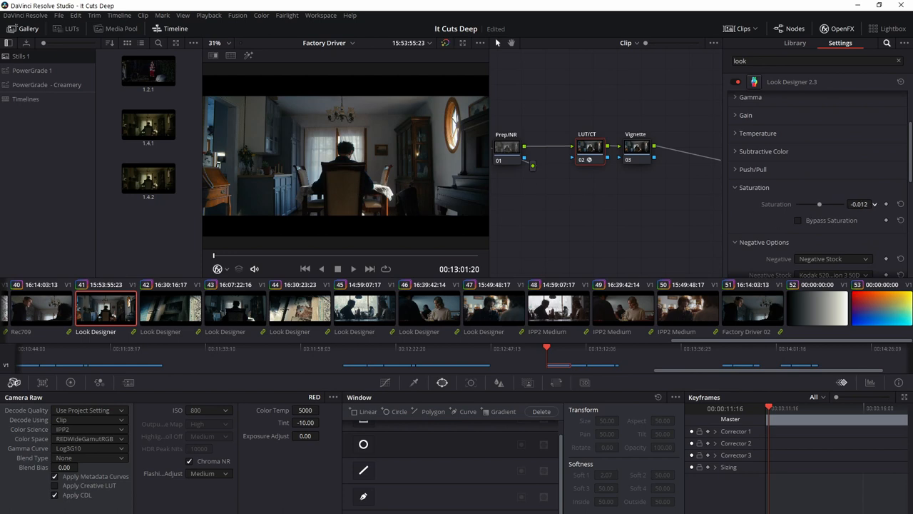
{"action": "left_click_drag", "start_coordinate": [819, 204], "coordinate": [800, 204]}
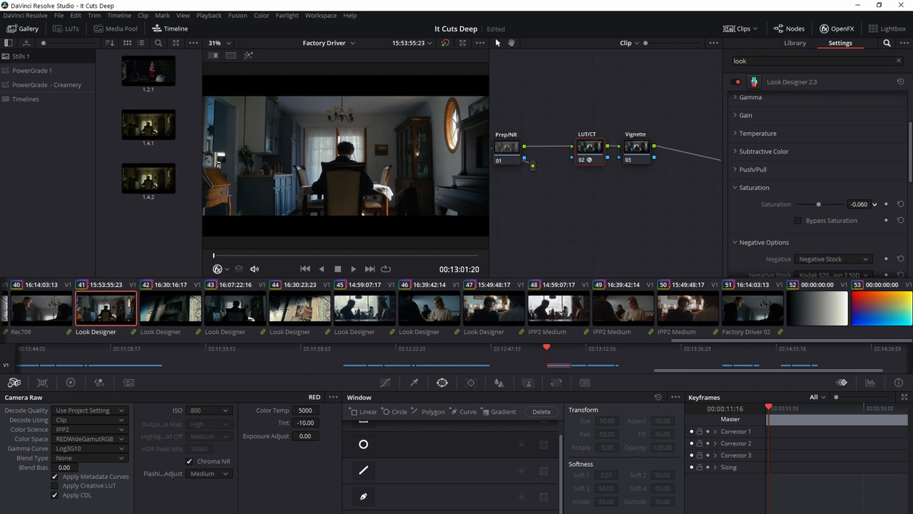
{"action": "left_click_drag", "start_coordinate": [828, 203], "coordinate": [819, 204]}
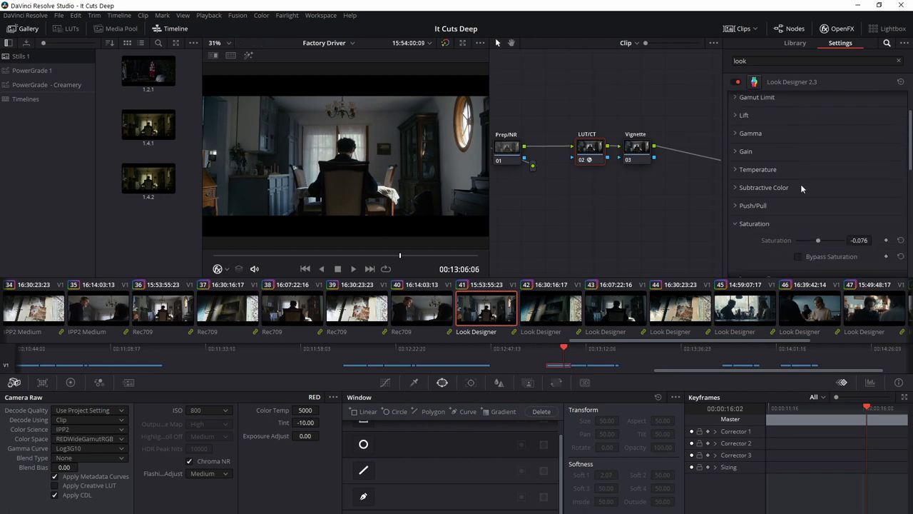
{"action": "mouse_move", "coordinate": [737, 189]}
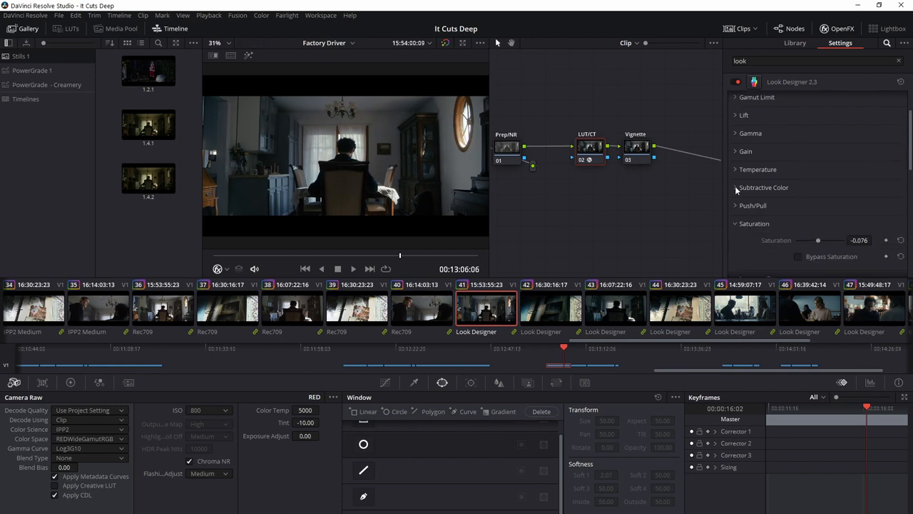
Raise the subtractive colour cyan value to 1.017
{"action": "left_click", "coordinate": [735, 187]}
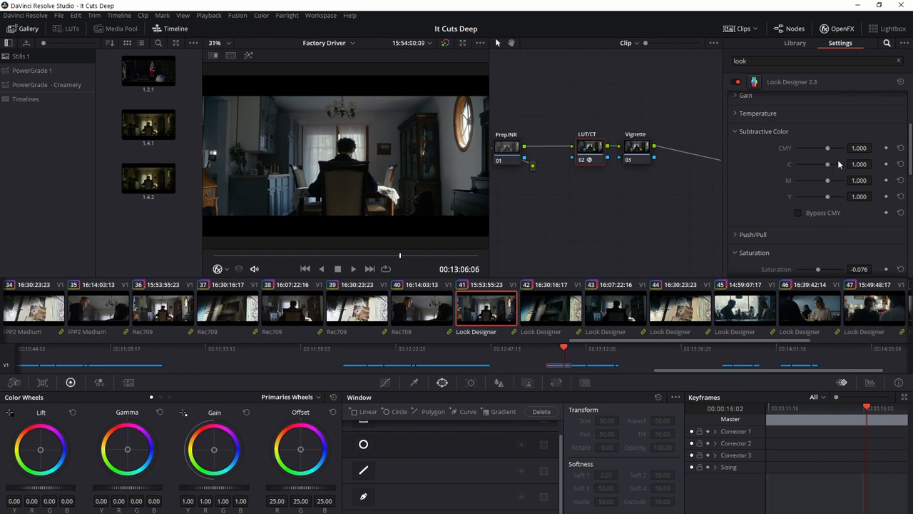
{"action": "mouse_move", "coordinate": [842, 168]}
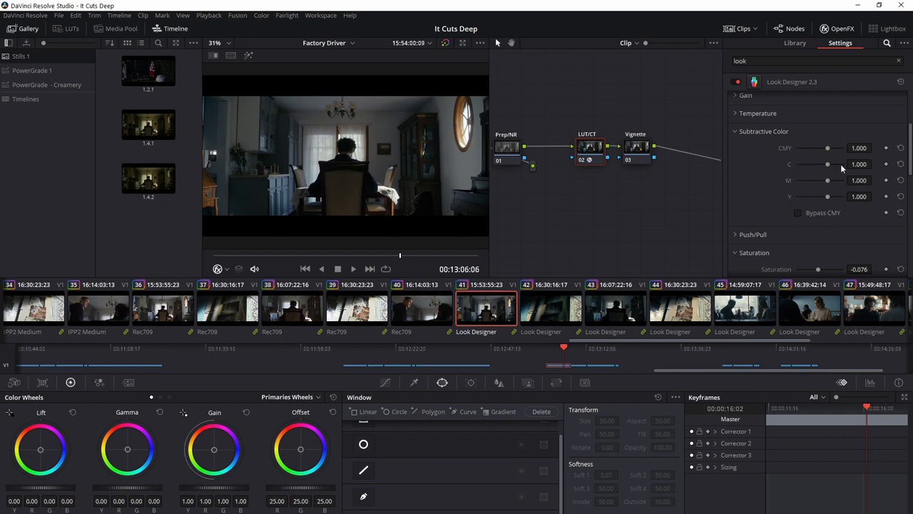
{"action": "mouse_move", "coordinate": [575, 364]}
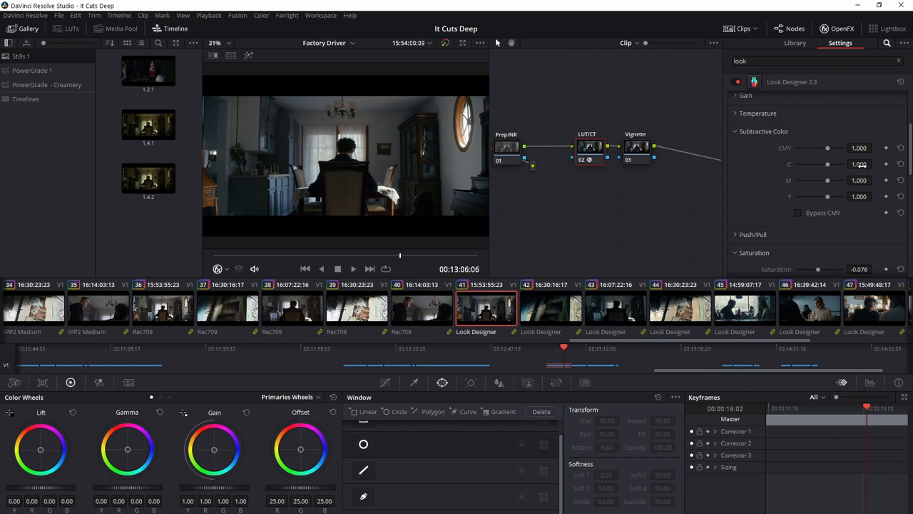
{"action": "left_click", "coordinate": [875, 161]}
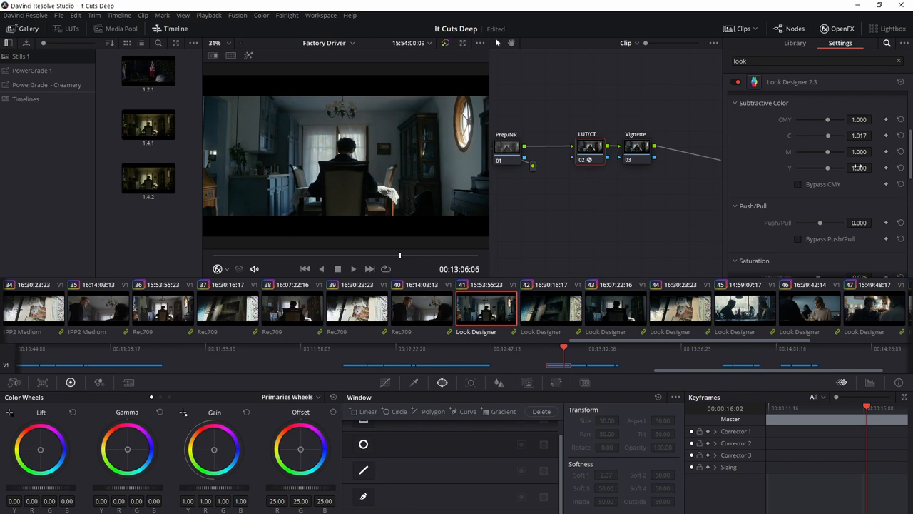
Set shot 41's subtractive colour to C 1.023, M 1.004, Y 1.019 and push/pull to 0.007
{"action": "left_click", "coordinate": [875, 165]}
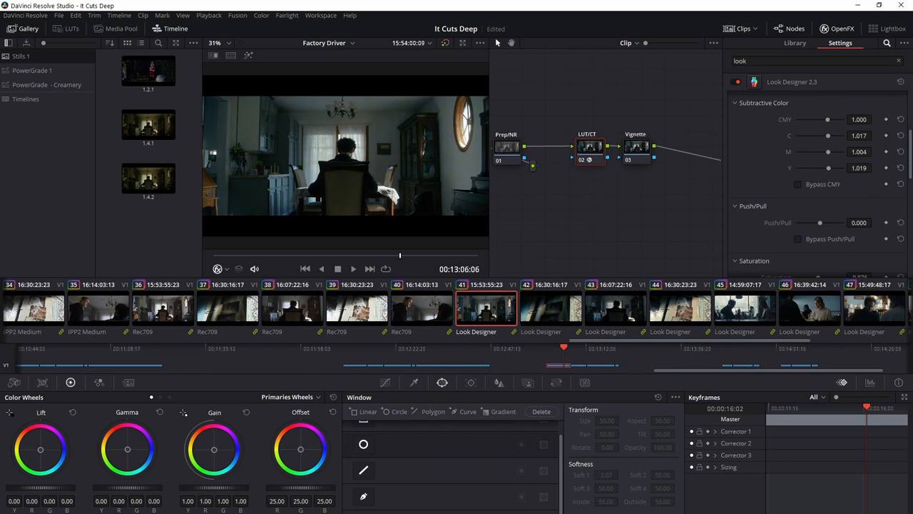
{"action": "left_click", "coordinate": [876, 135]}
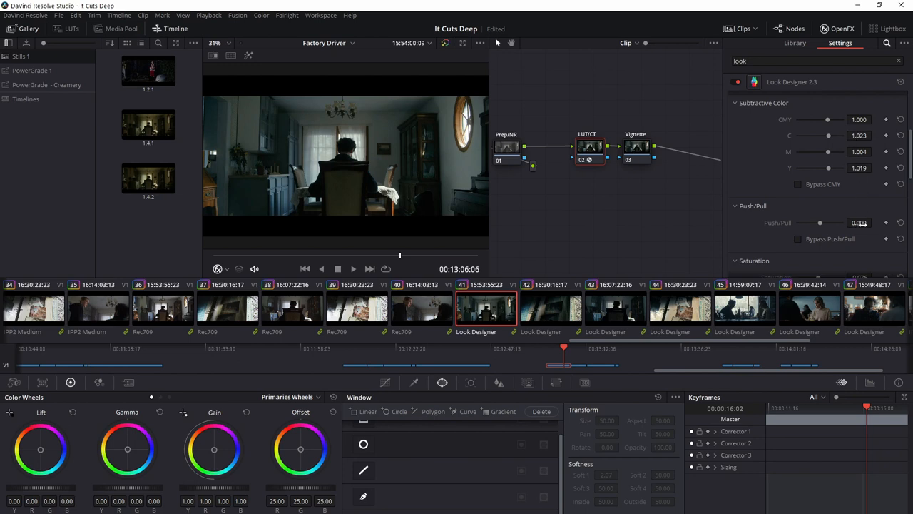
{"action": "left_click", "coordinate": [875, 219]}
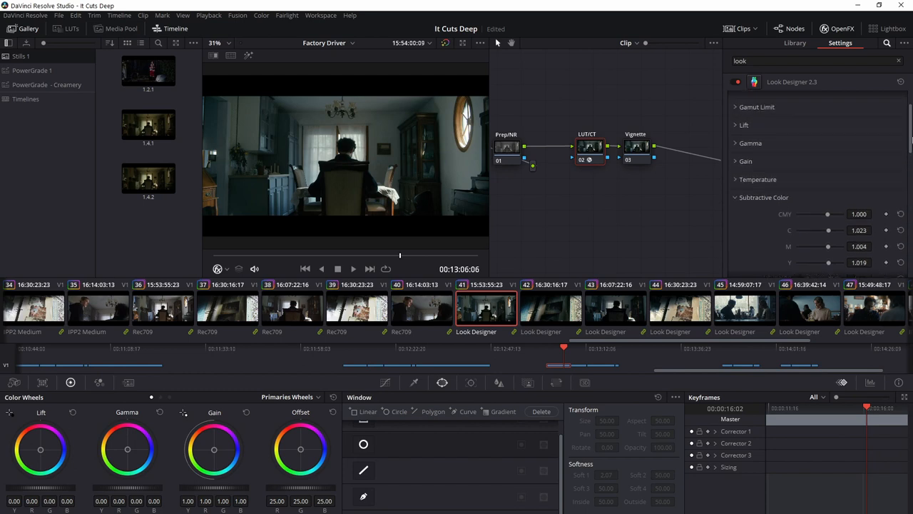
{"action": "left_click", "coordinate": [758, 179]}
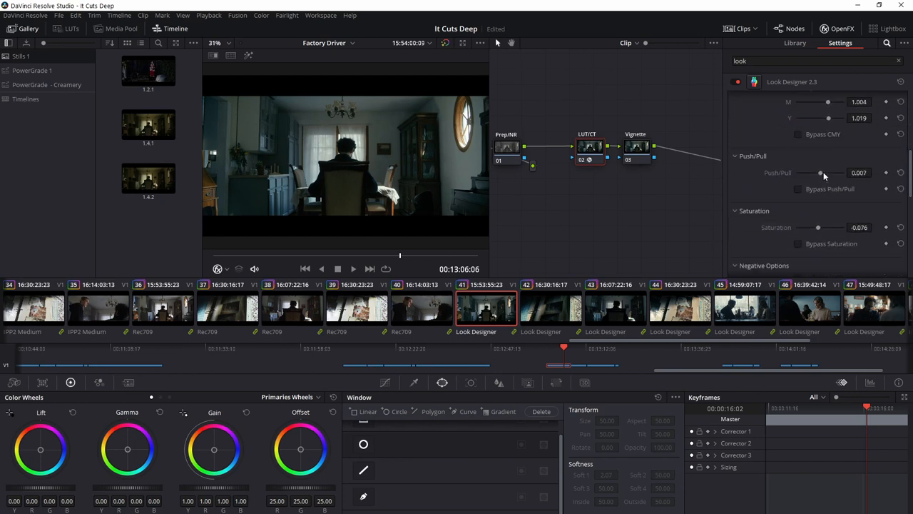
{"action": "scroll", "scroll_direction": "down", "scroll_amount": 3}
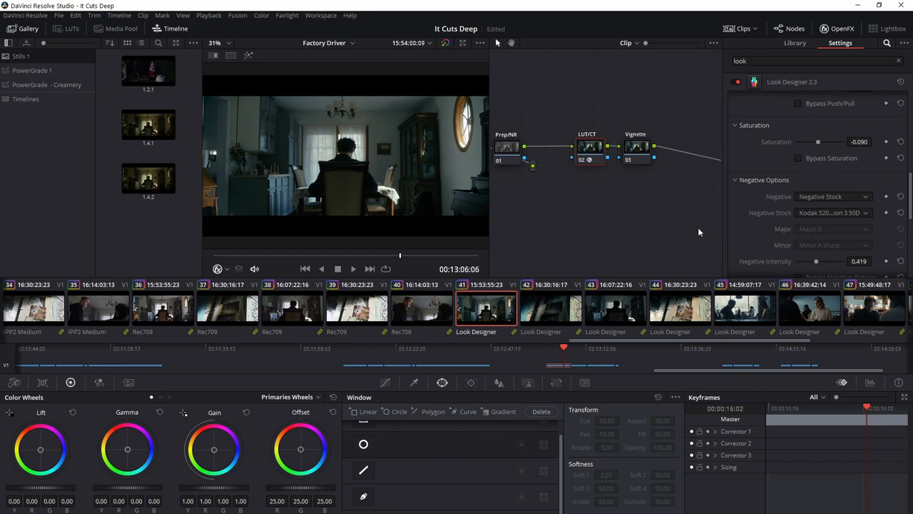
{"action": "mouse_move", "coordinate": [571, 298]}
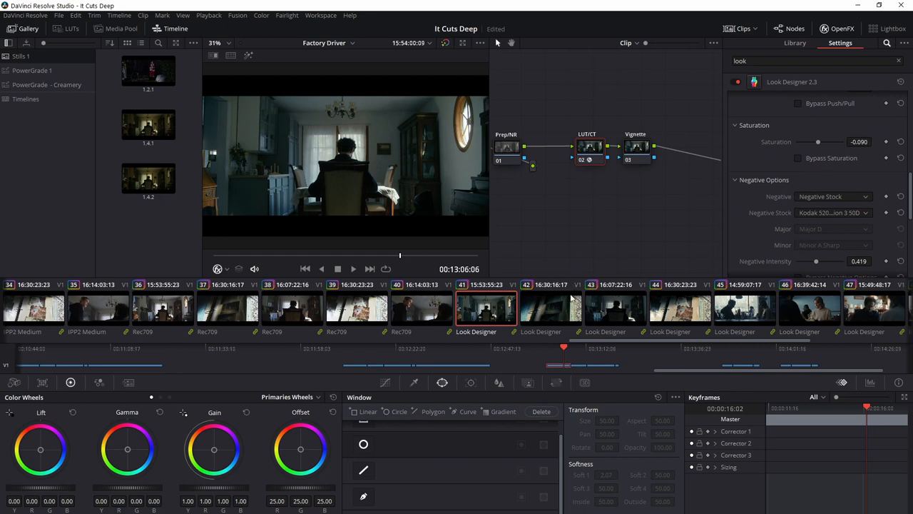
{"action": "mouse_move", "coordinate": [542, 219]}
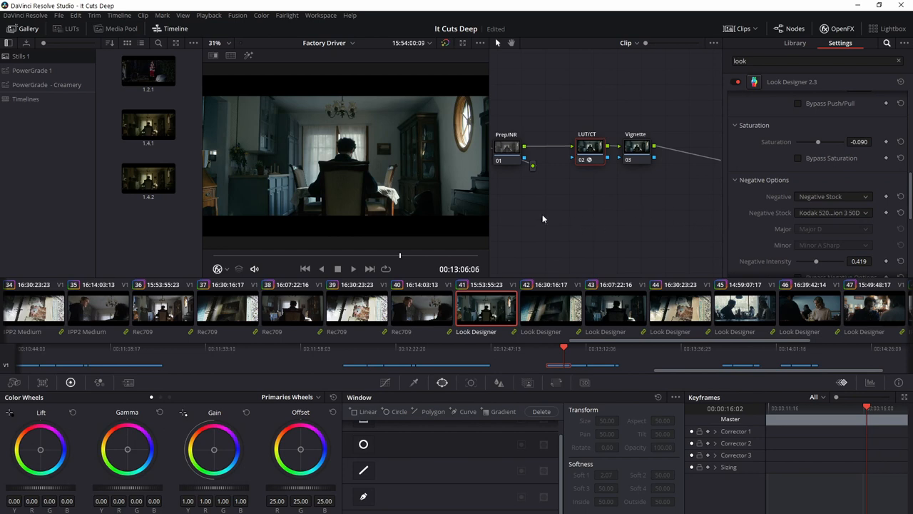
{"action": "mouse_move", "coordinate": [628, 140]}
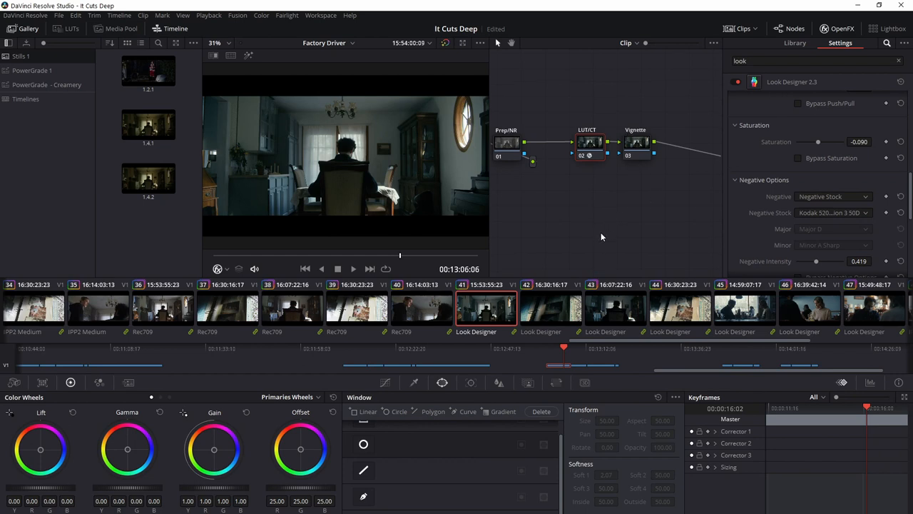
{"action": "mouse_move", "coordinate": [564, 225]}
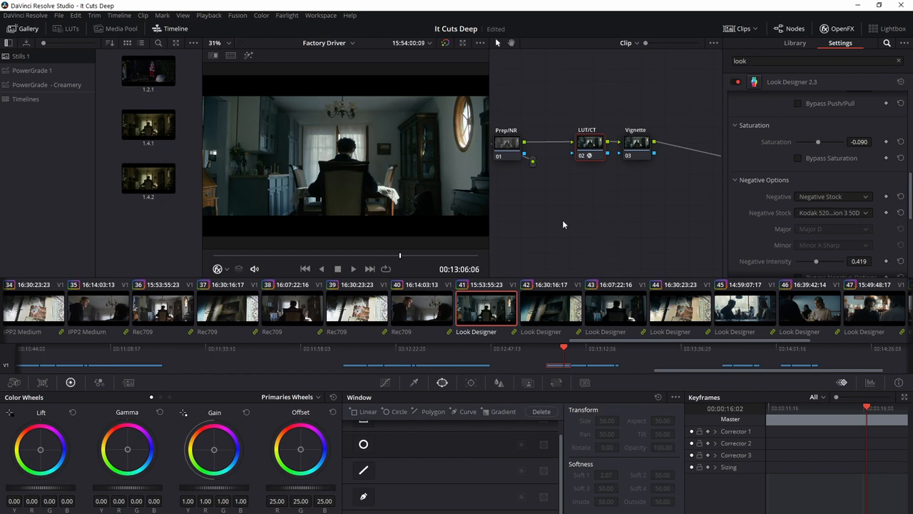
{"action": "mouse_move", "coordinate": [612, 257]}
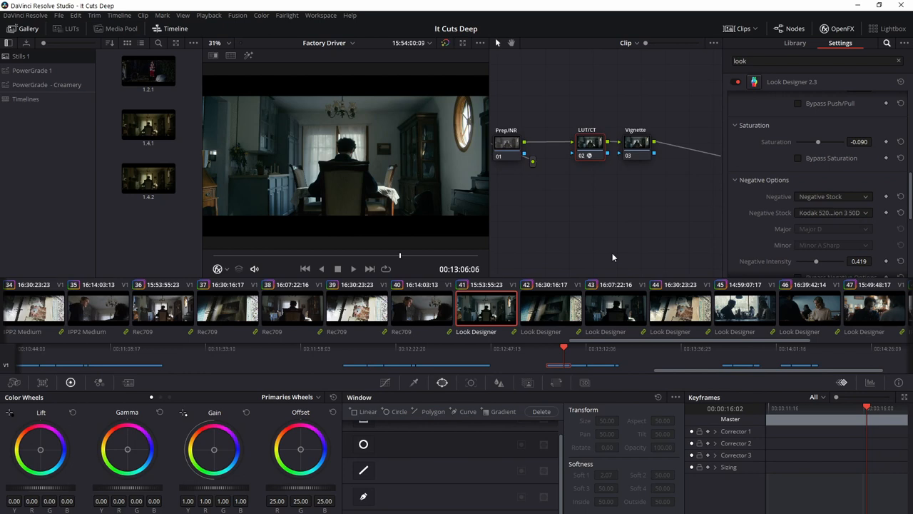
{"action": "mouse_move", "coordinate": [612, 308]}
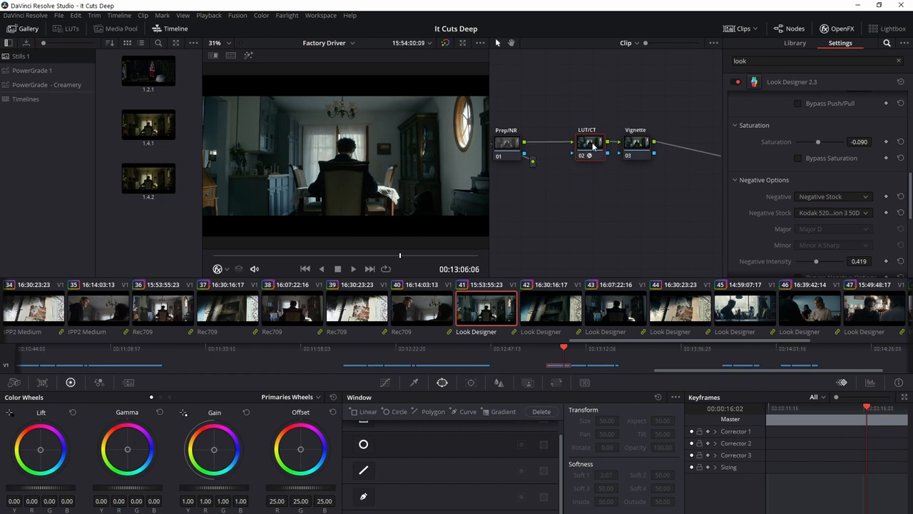
{"action": "mouse_move", "coordinate": [549, 321]}
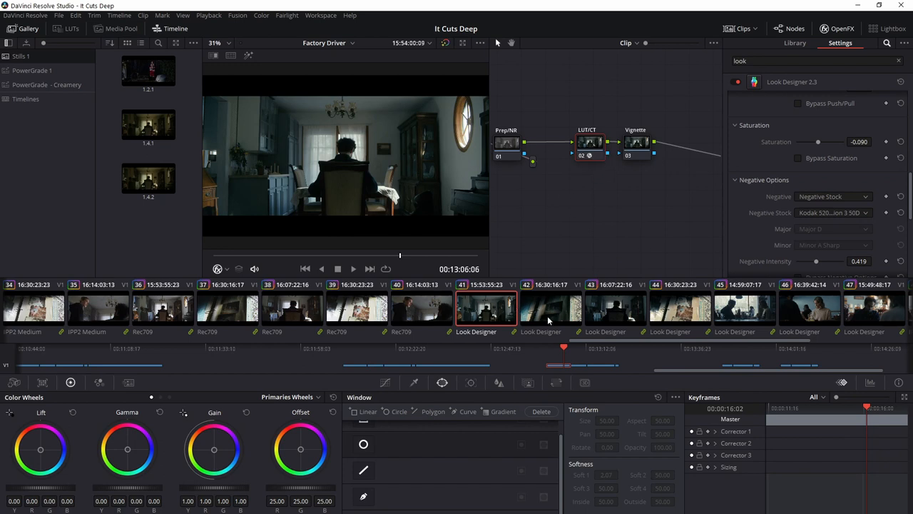
{"action": "mouse_move", "coordinate": [701, 185]}
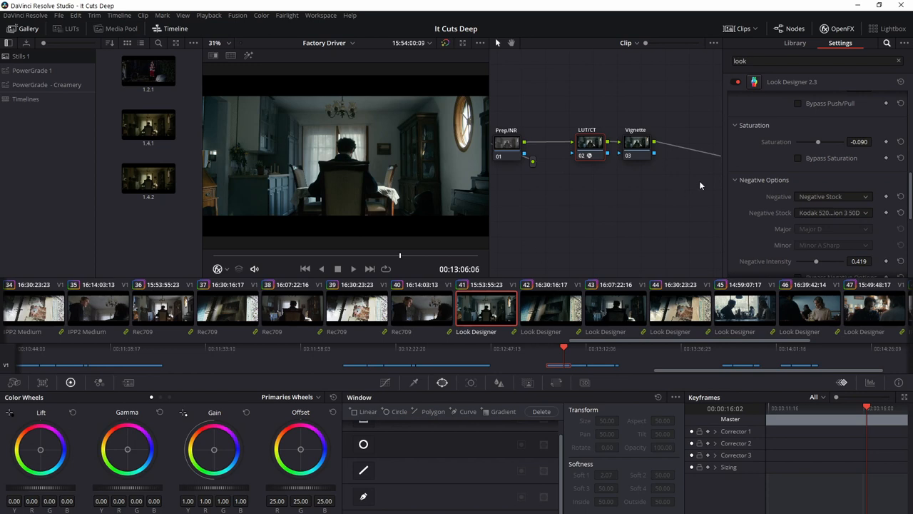
Scroll the Look Designer panel down to the print stock and LUT export options
{"action": "scroll", "scroll_direction": "down", "scroll_amount": 3}
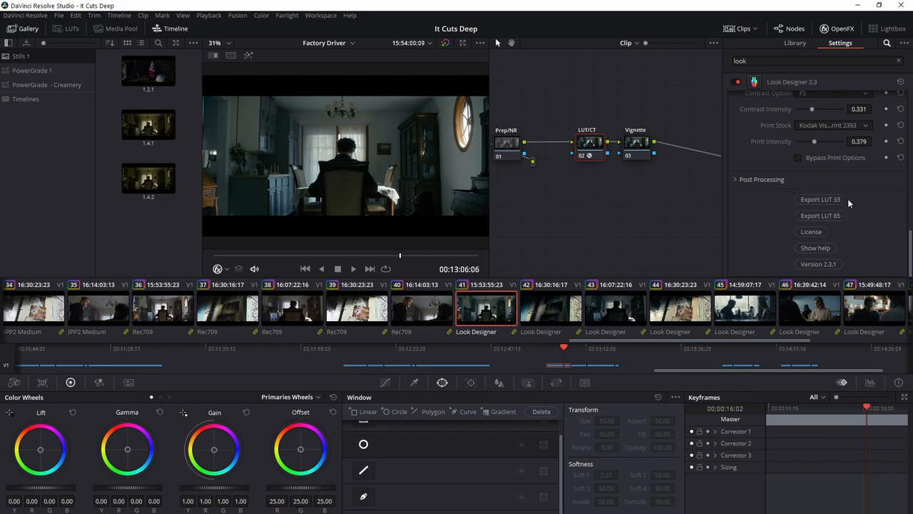
{"action": "mouse_move", "coordinate": [858, 220]}
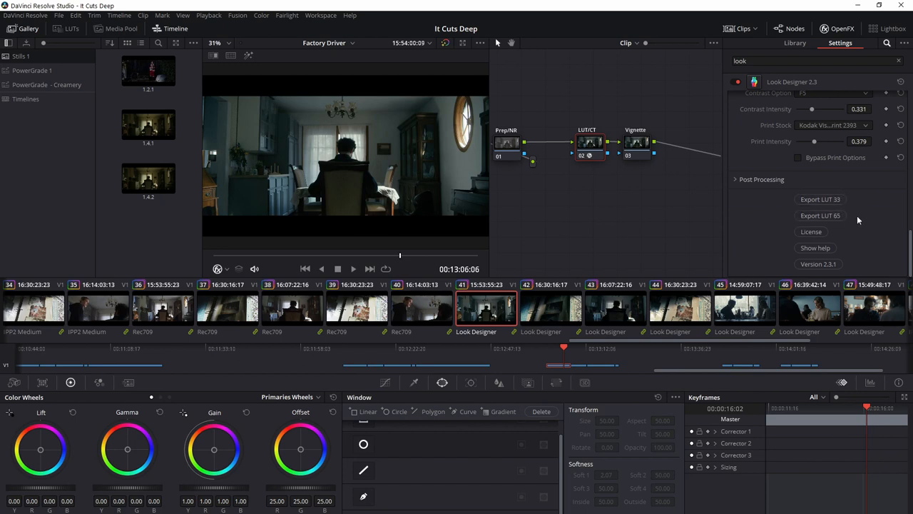
{"action": "mouse_move", "coordinate": [671, 279]}
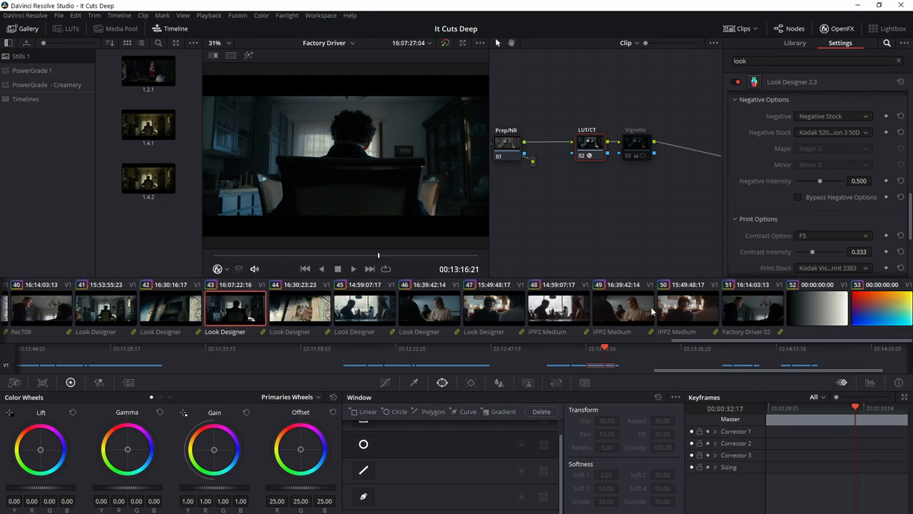
Compare shot 47 and ungraded shot 49, then load graded shot 46
{"action": "left_click", "coordinate": [493, 309]}
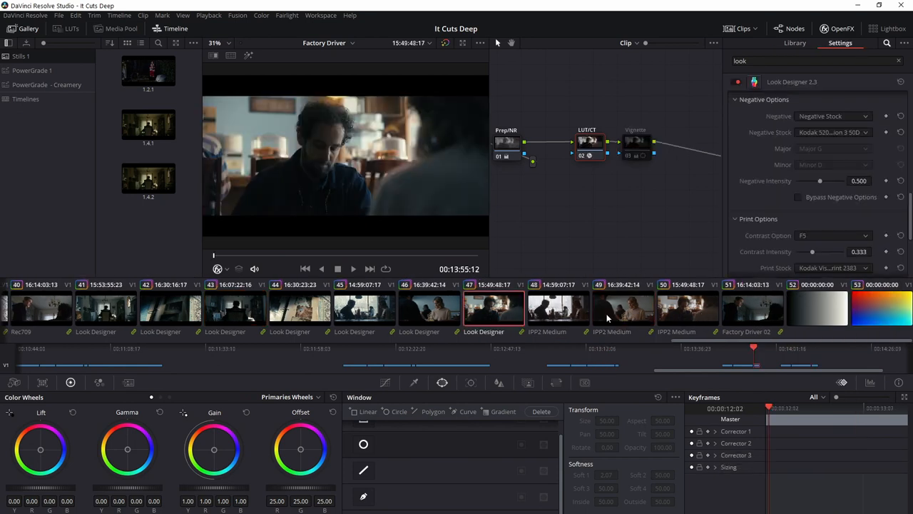
{"action": "left_click", "coordinate": [687, 308]}
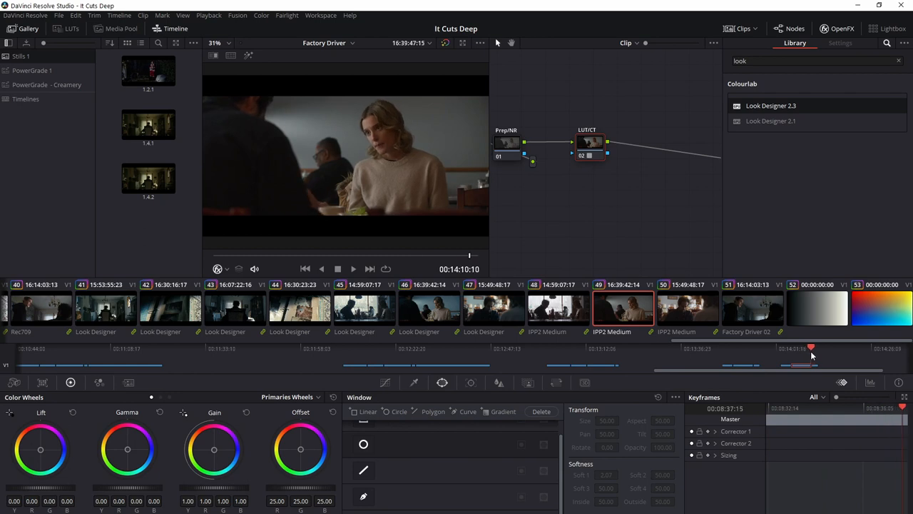
{"action": "right_click", "coordinate": [623, 307]}
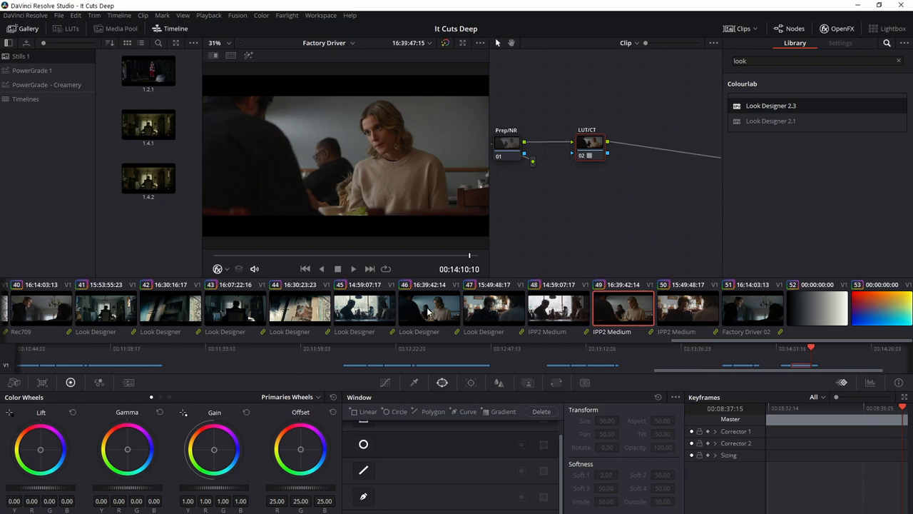
{"action": "left_click", "coordinate": [429, 307]}
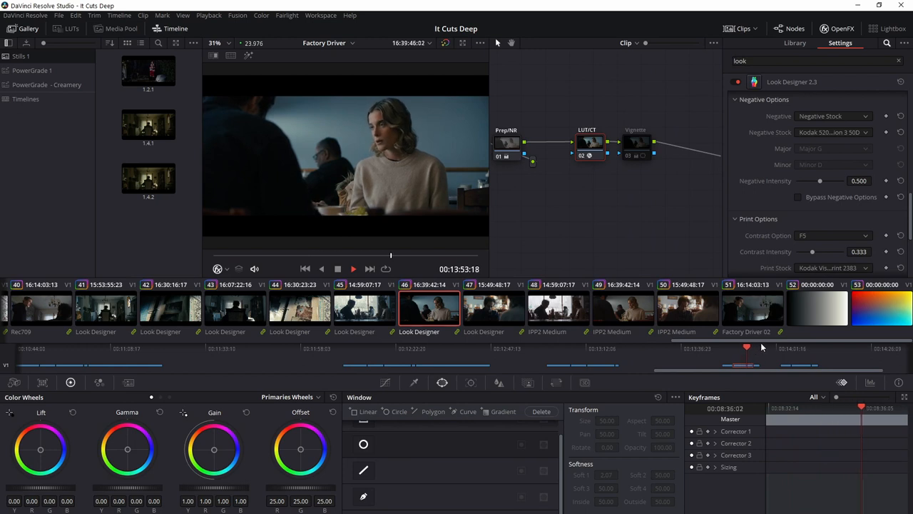
Compare ungraded shots 49 and 50 with graded shots 45 and 46, then load shot 47
{"action": "left_click", "coordinate": [494, 308]}
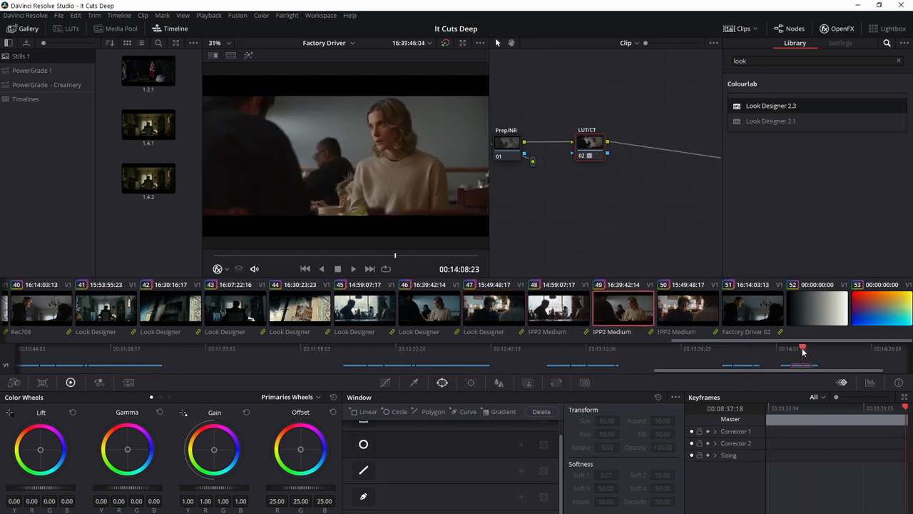
{"action": "left_click", "coordinate": [687, 308]}
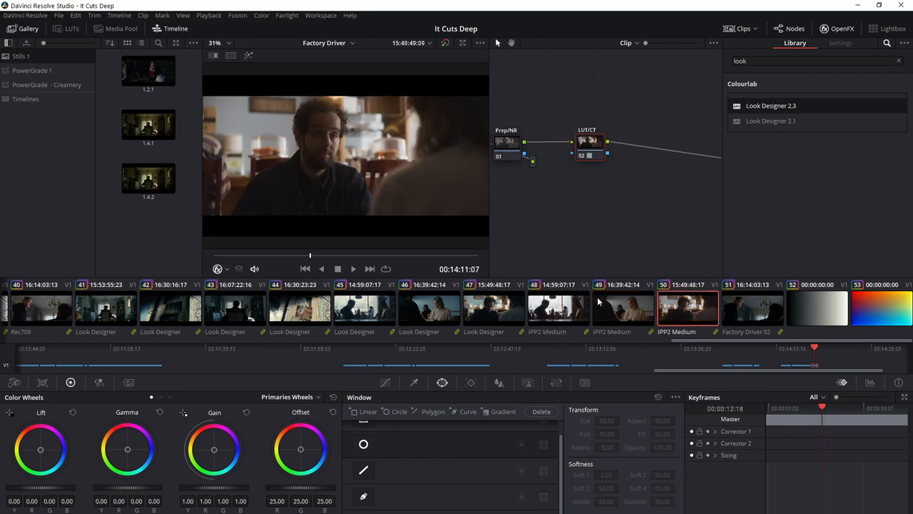
{"action": "mouse_move", "coordinate": [390, 317]}
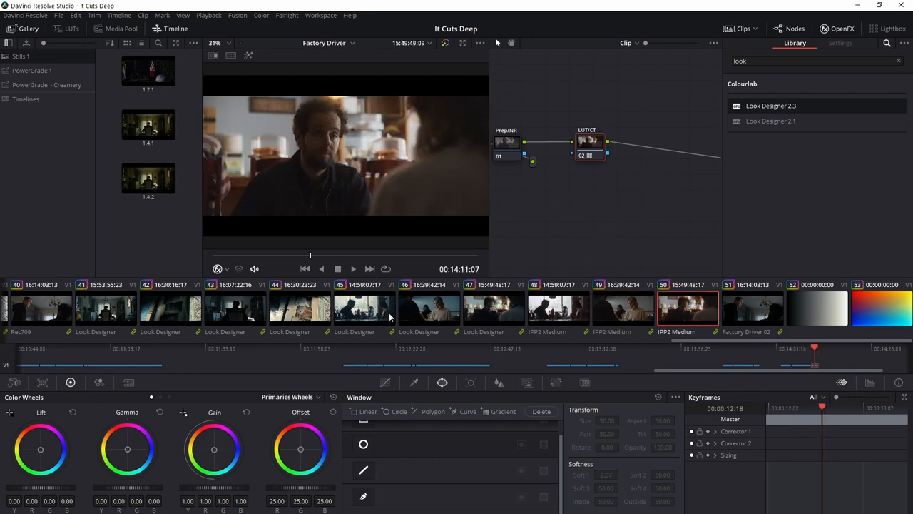
{"action": "left_click", "coordinate": [364, 308]}
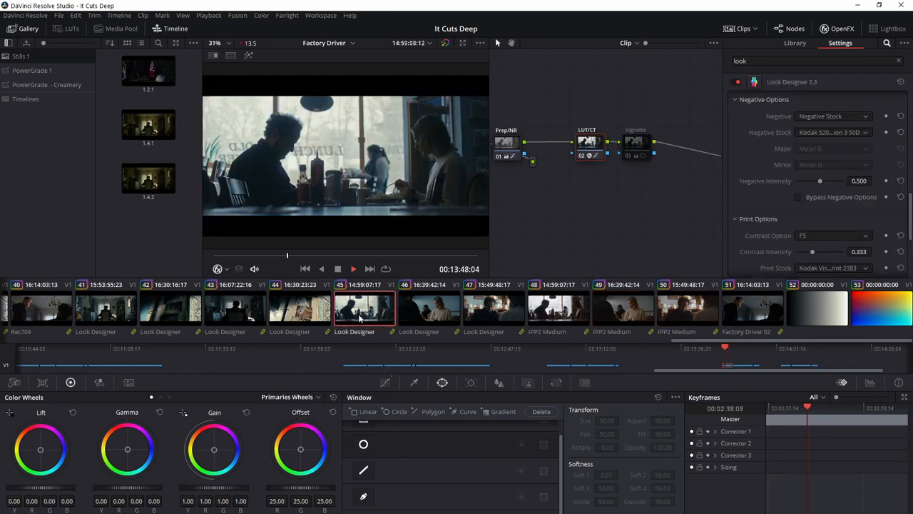
{"action": "left_click", "coordinate": [429, 309]}
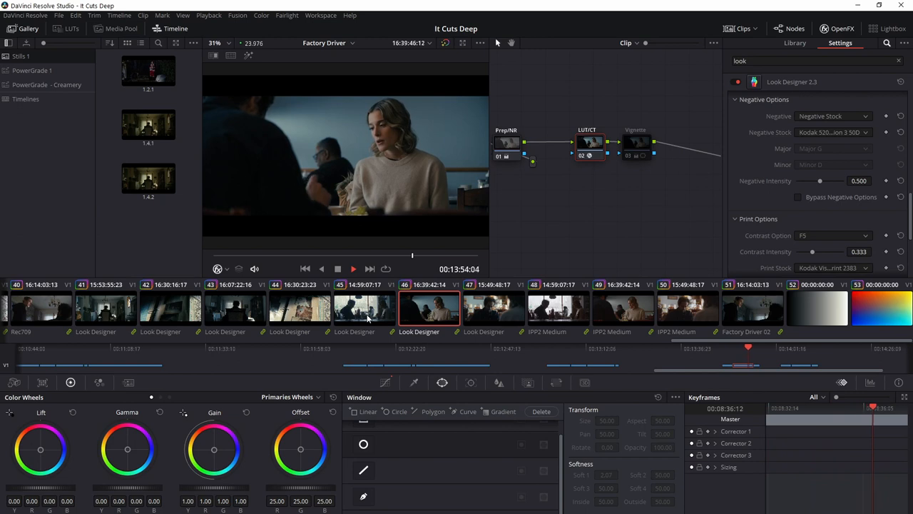
{"action": "left_click", "coordinate": [493, 308]}
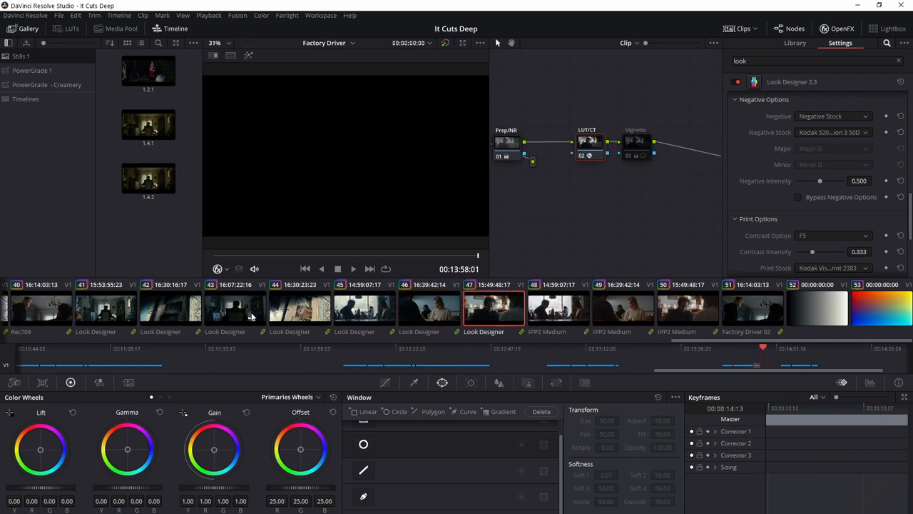
Play back the Look Designer-graded shots in the viewer, then load shot 43
{"action": "left_click", "coordinate": [235, 308]}
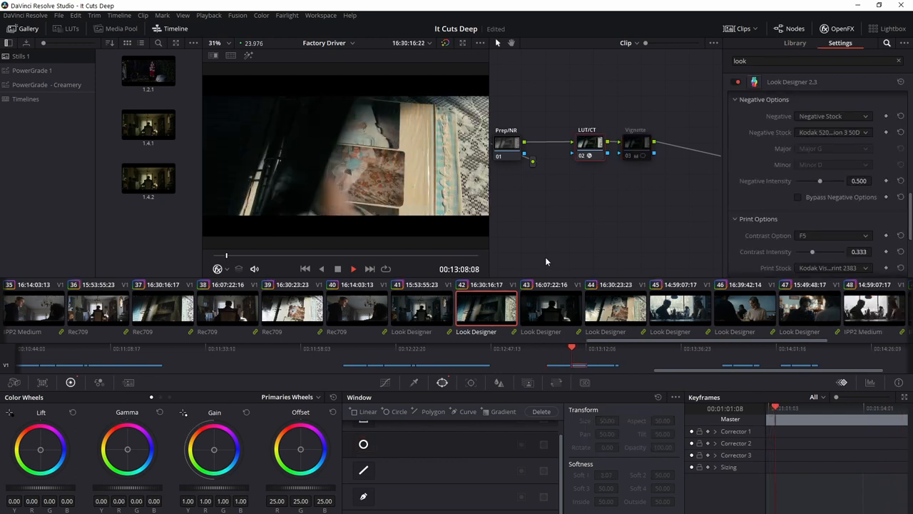
{"action": "left_click", "coordinate": [353, 269]}
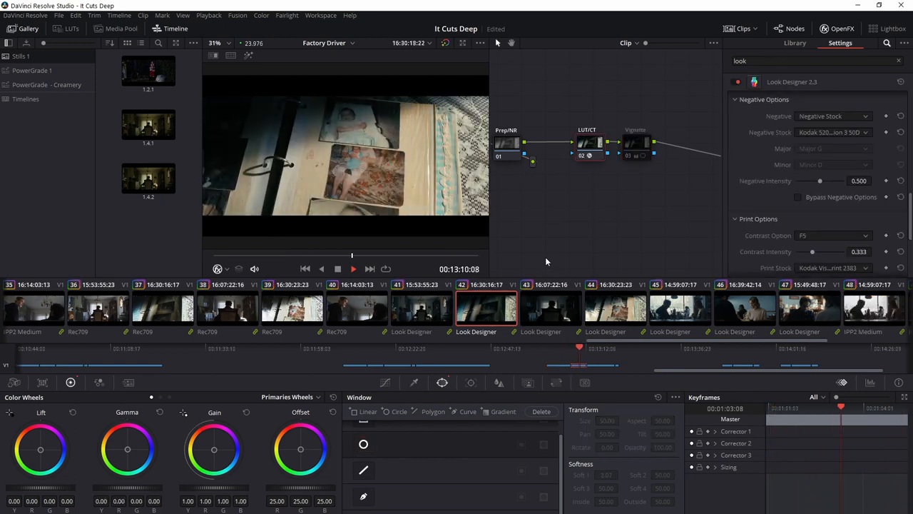
{"action": "left_click", "coordinate": [795, 43]}
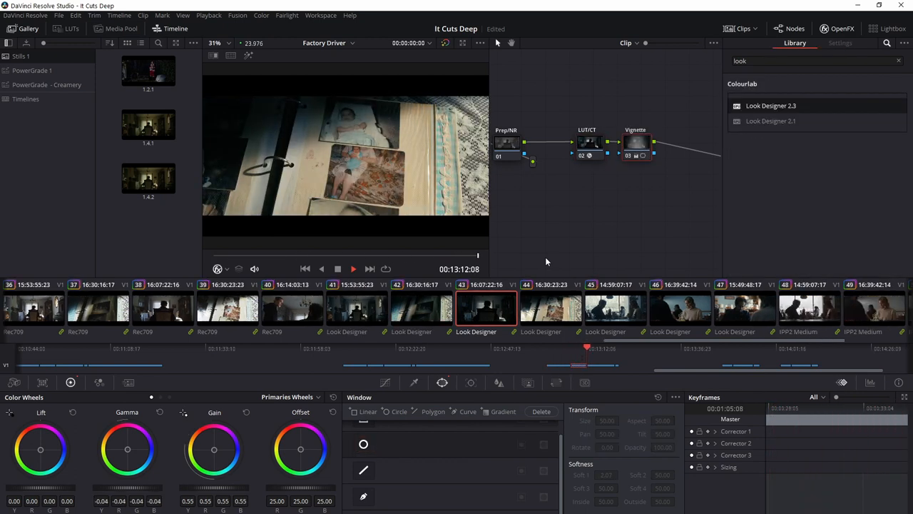